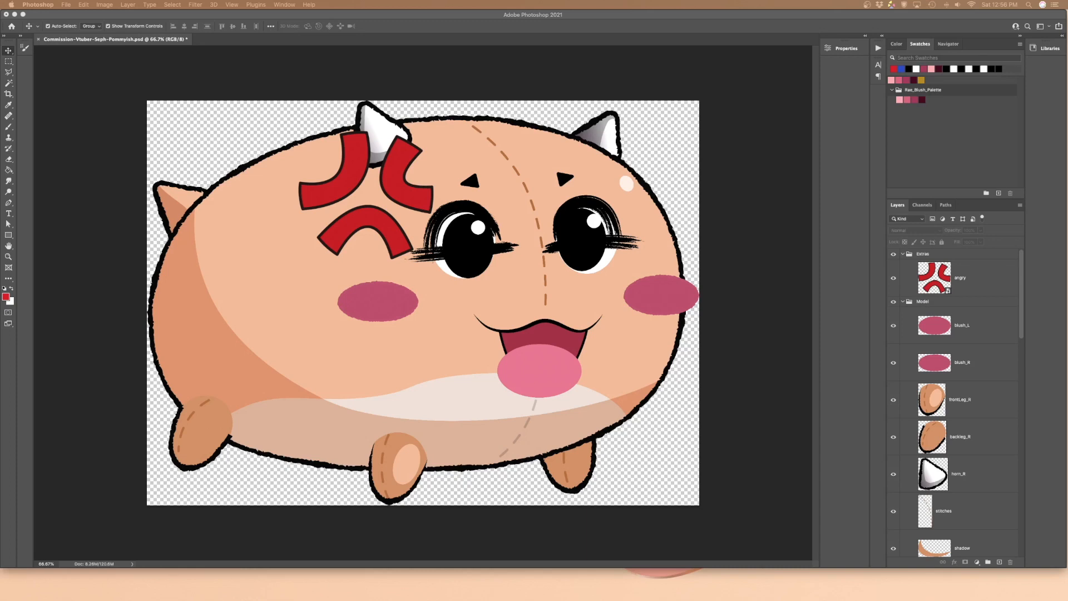
{"action": "mouse_move", "coordinate": [208, 539]}
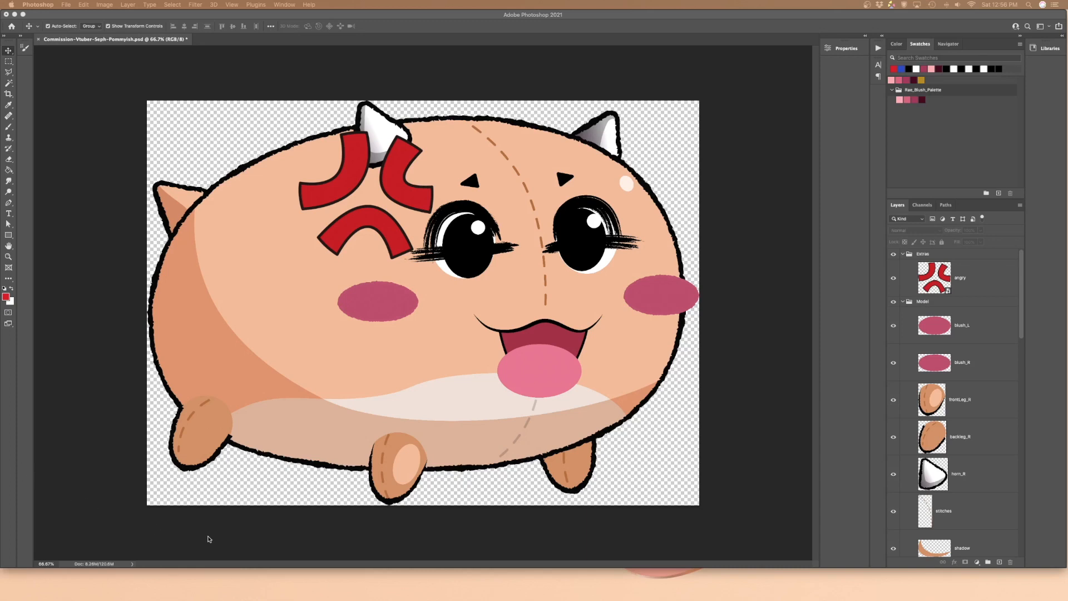
{"action": "mouse_move", "coordinate": [826, 425]}
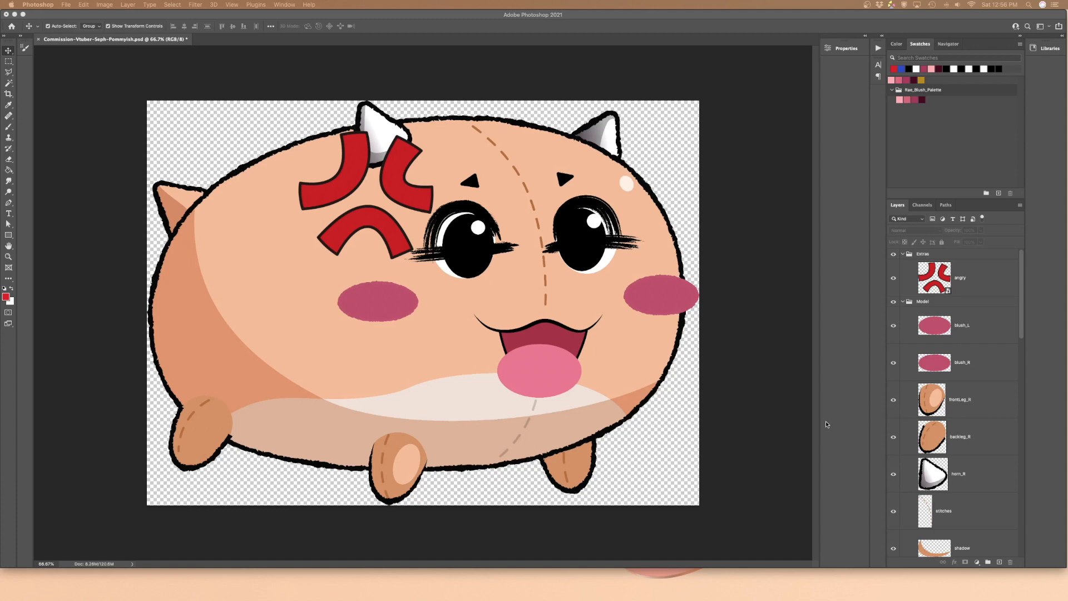
{"action": "mouse_move", "coordinate": [967, 270]}
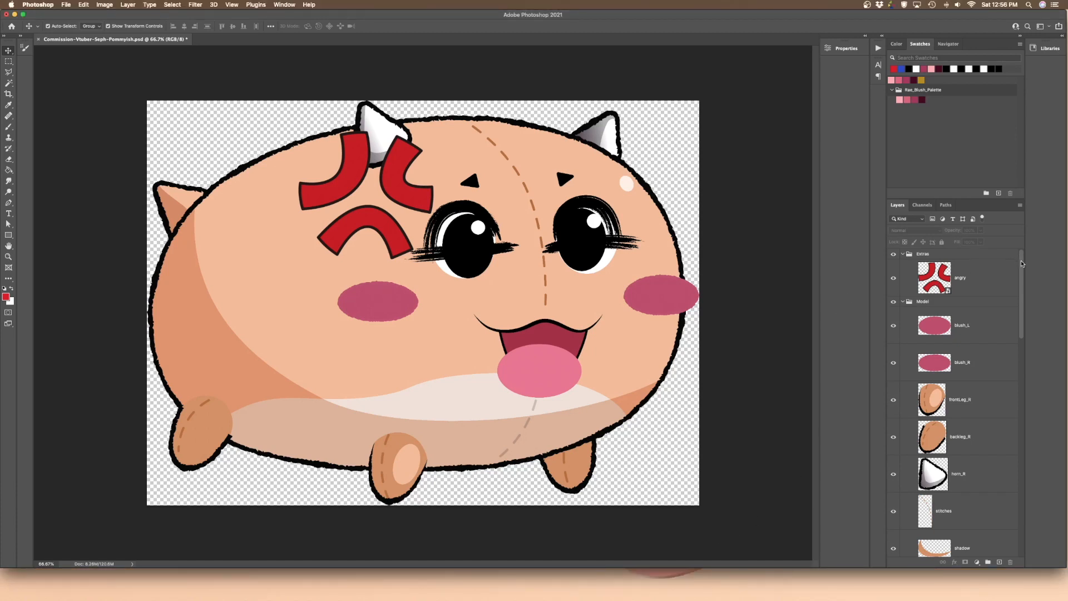
{"action": "mouse_move", "coordinate": [1021, 265]}
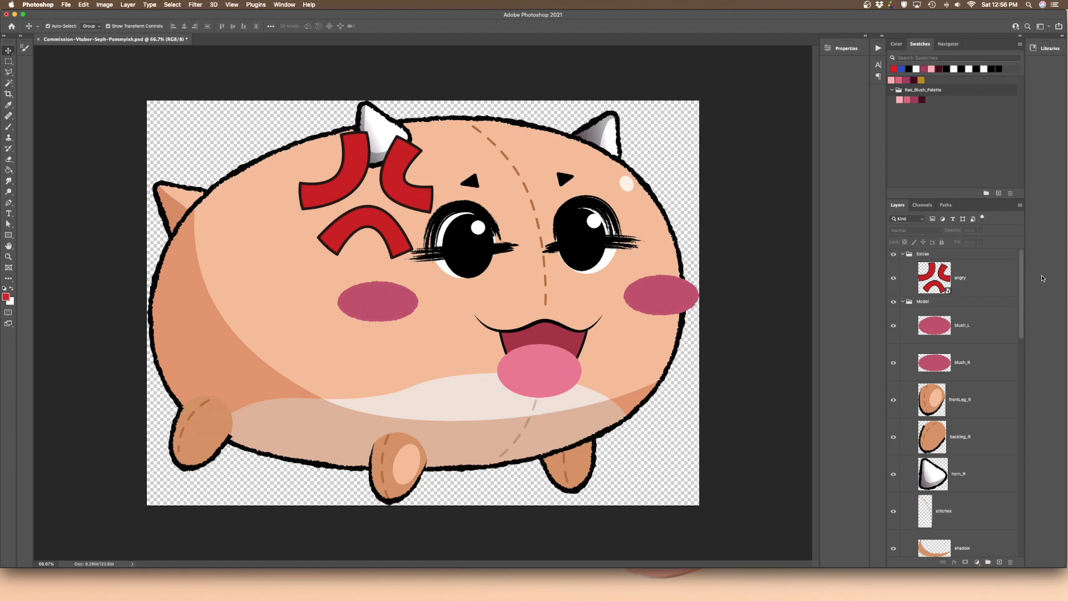
{"action": "mouse_move", "coordinate": [1028, 273]}
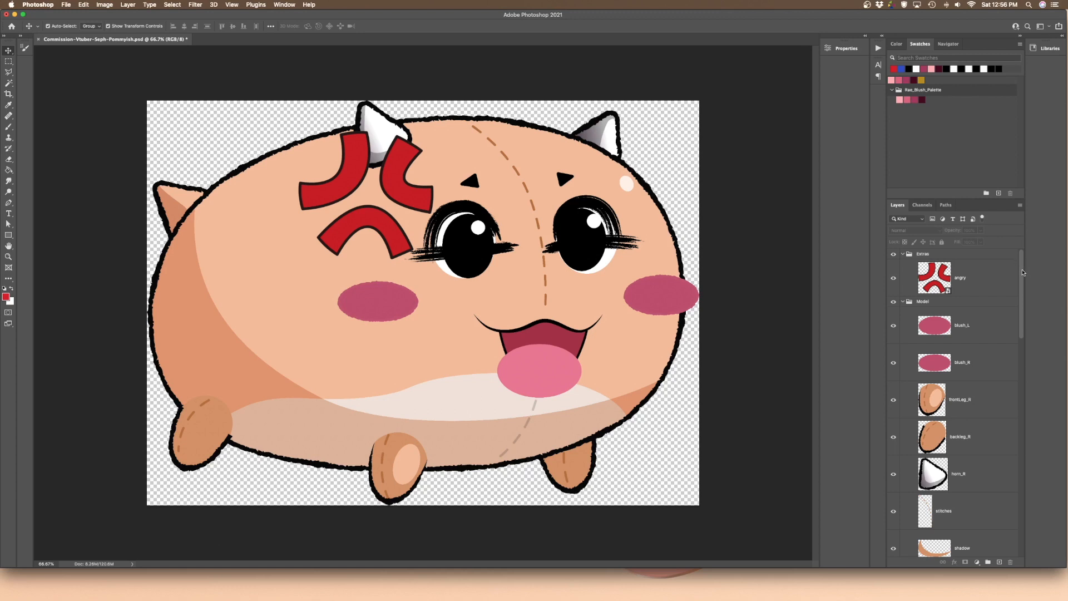
Select the Model layer group and collapse its layers so only Extras and Model show.
{"action": "left_click", "coordinate": [923, 301]}
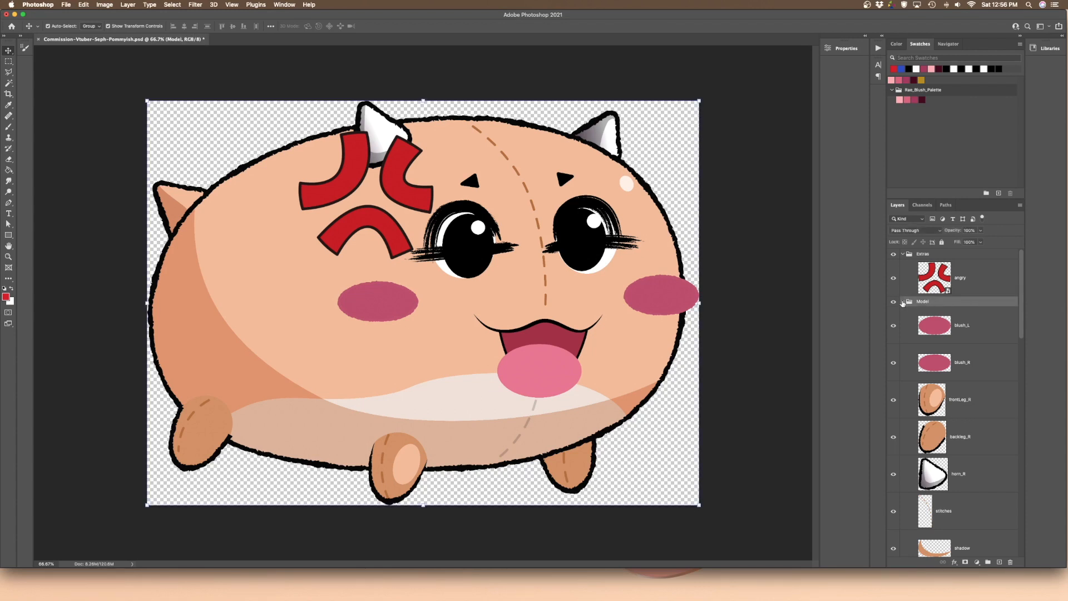
{"action": "left_click", "coordinate": [902, 301]}
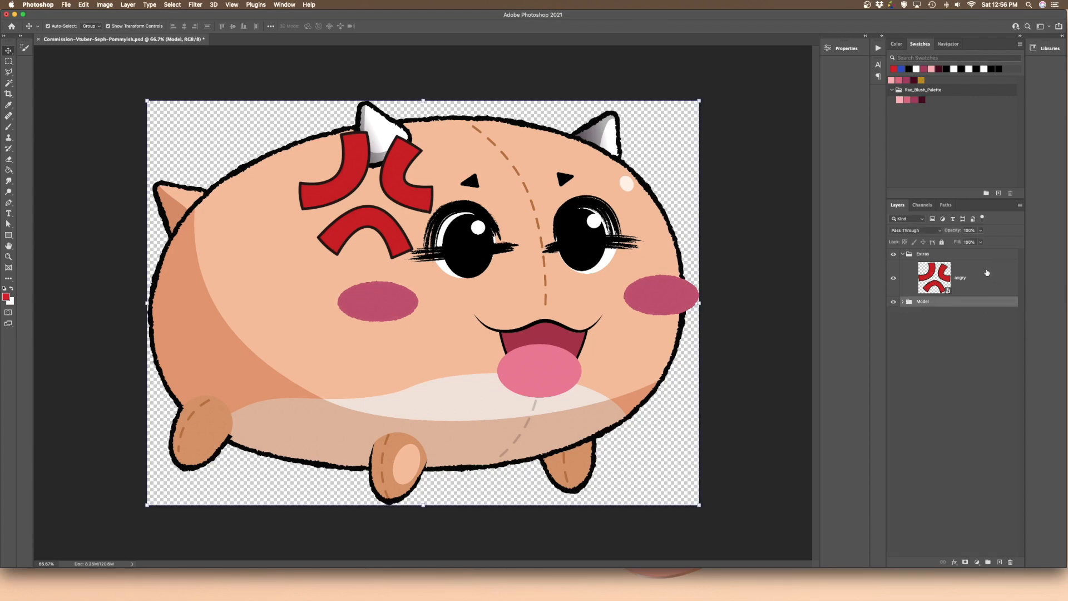
{"action": "left_click", "coordinate": [923, 253]}
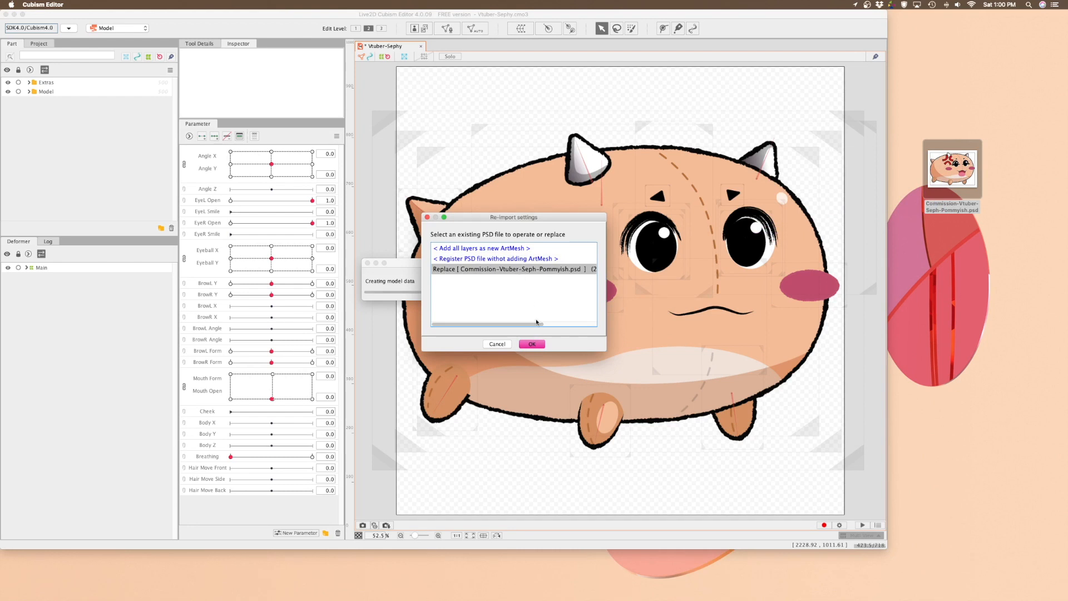
Confirm replacing Commission-Vtuber-Seph-Pommyish.psd with the updated PSD in the re-import settings.
{"action": "left_click", "coordinate": [532, 343]}
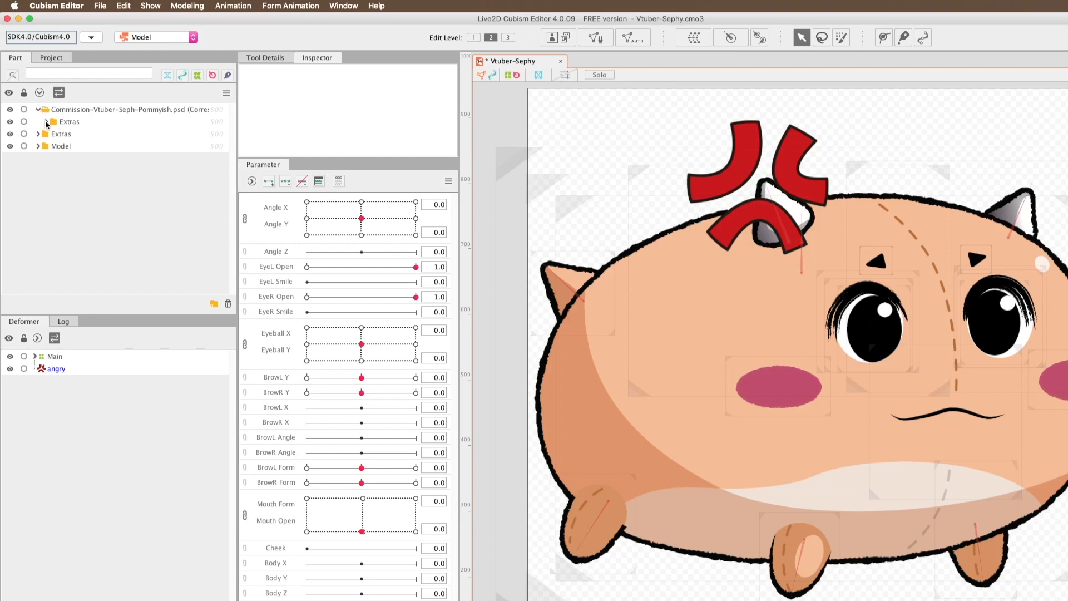
Place the angry artmesh on the forehead and nest it under Main > Breathing > Head_XY > mad_Rotate.
{"action": "left_click", "coordinate": [68, 134]}
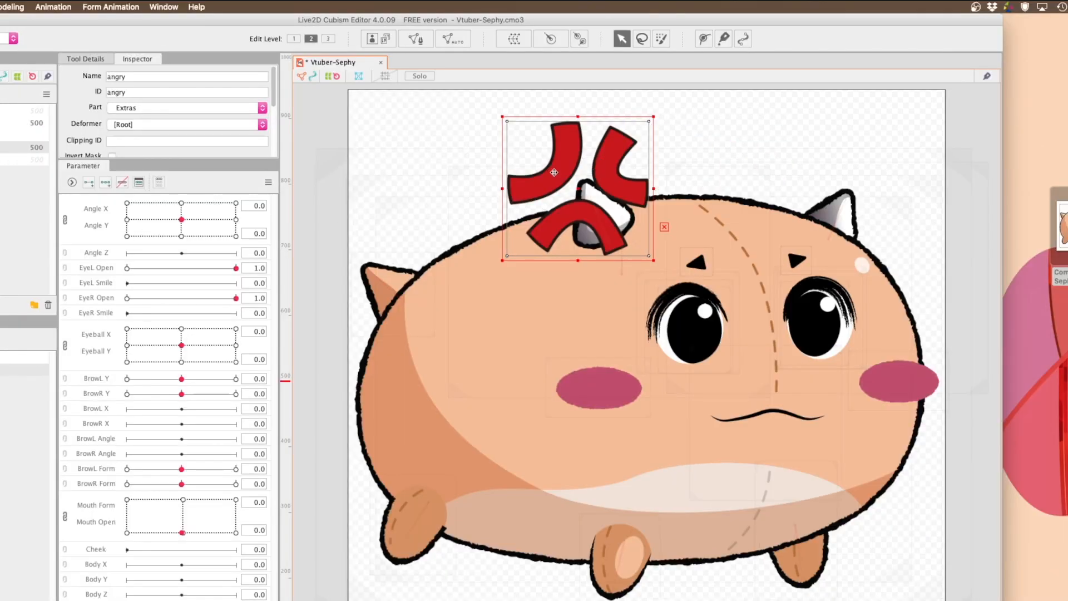
{"action": "left_click_drag", "start_coordinate": [555, 172], "coordinate": [576, 264]}
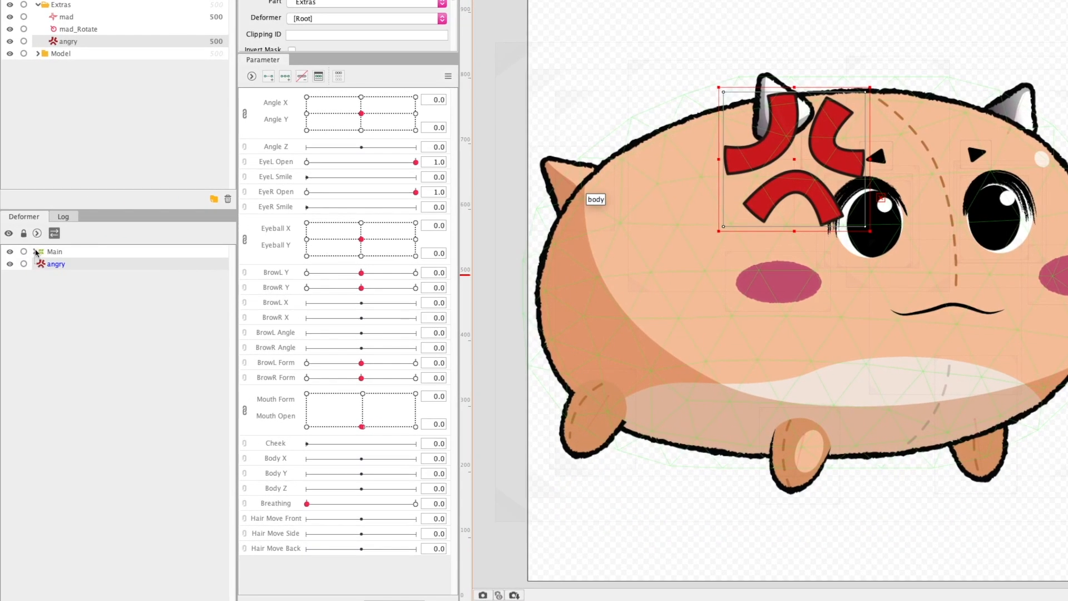
{"action": "left_click", "coordinate": [34, 252]}
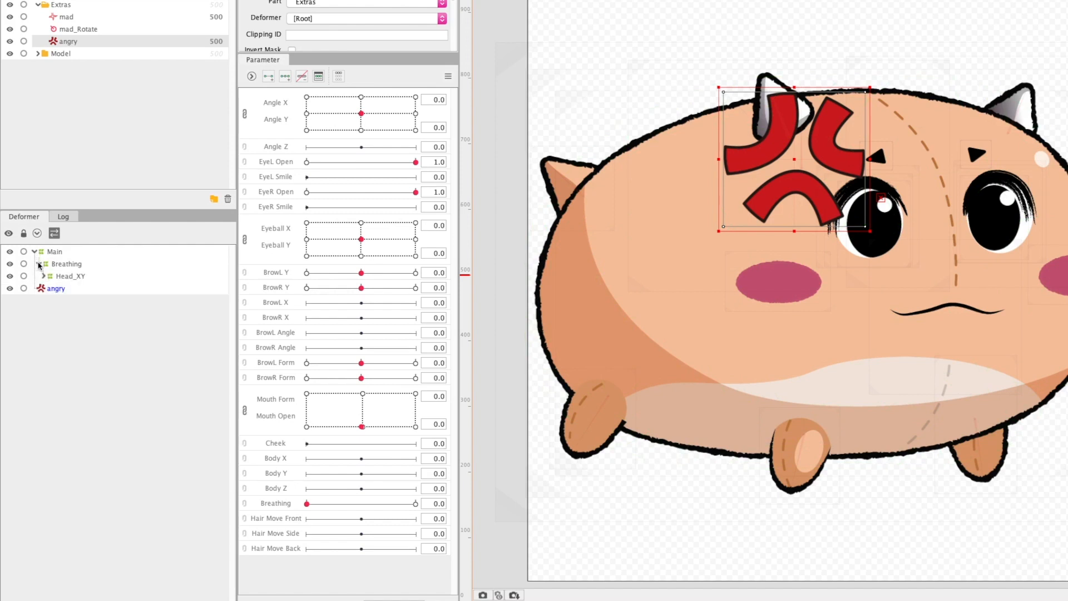
{"action": "left_click", "coordinate": [43, 276]}
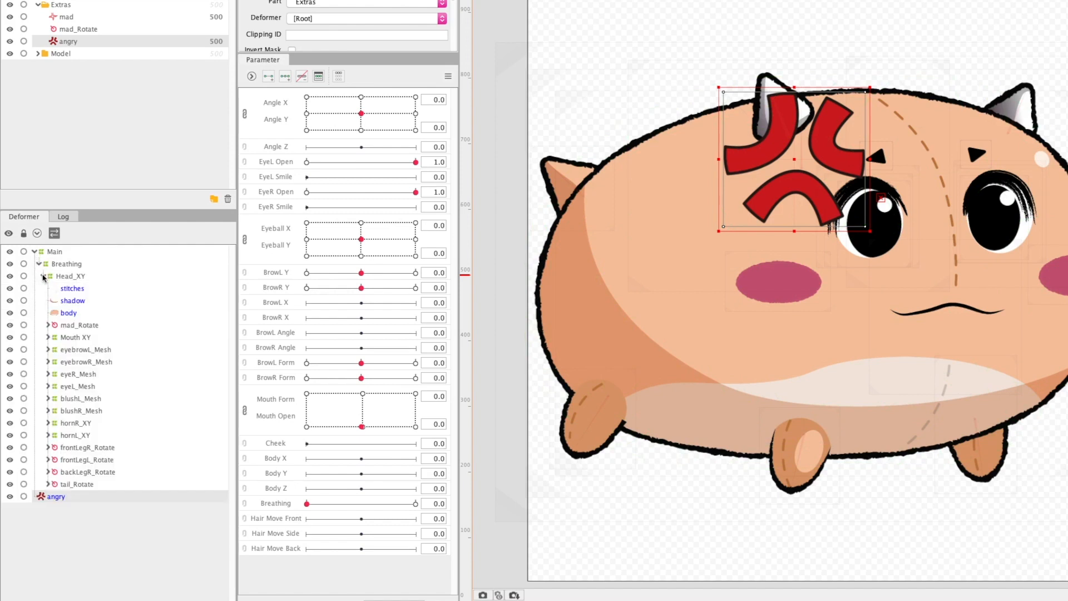
{"action": "left_click", "coordinate": [77, 483]}
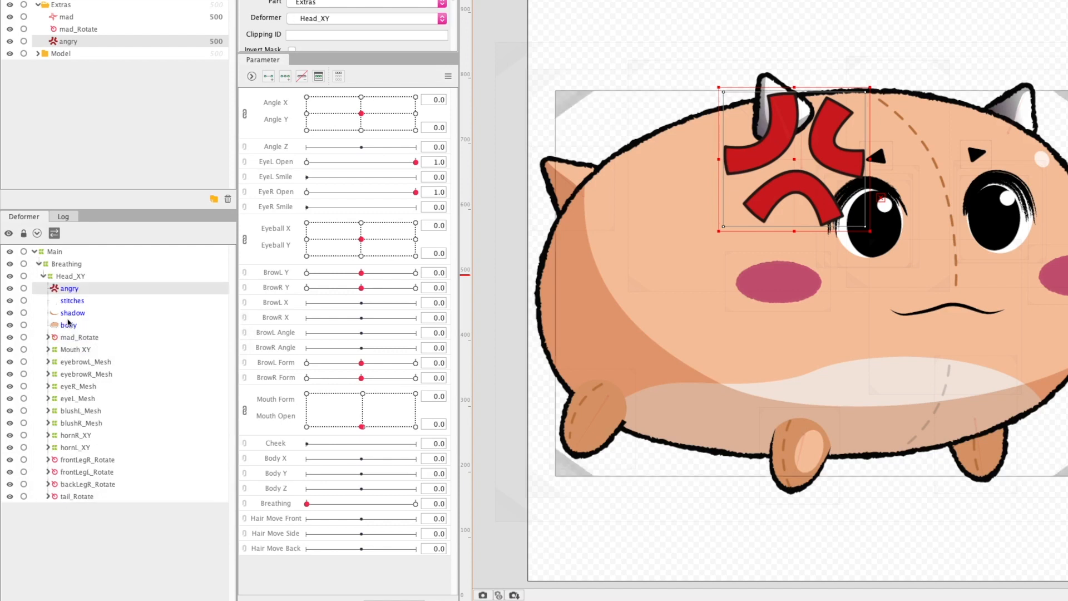
{"action": "left_click", "coordinate": [48, 337]}
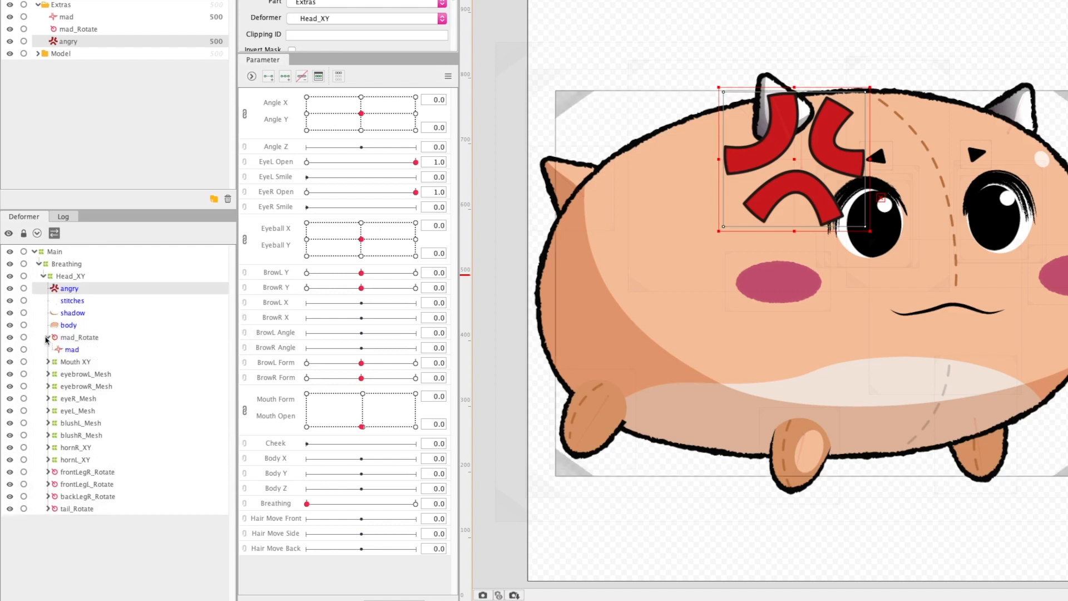
{"action": "left_click", "coordinate": [69, 325]}
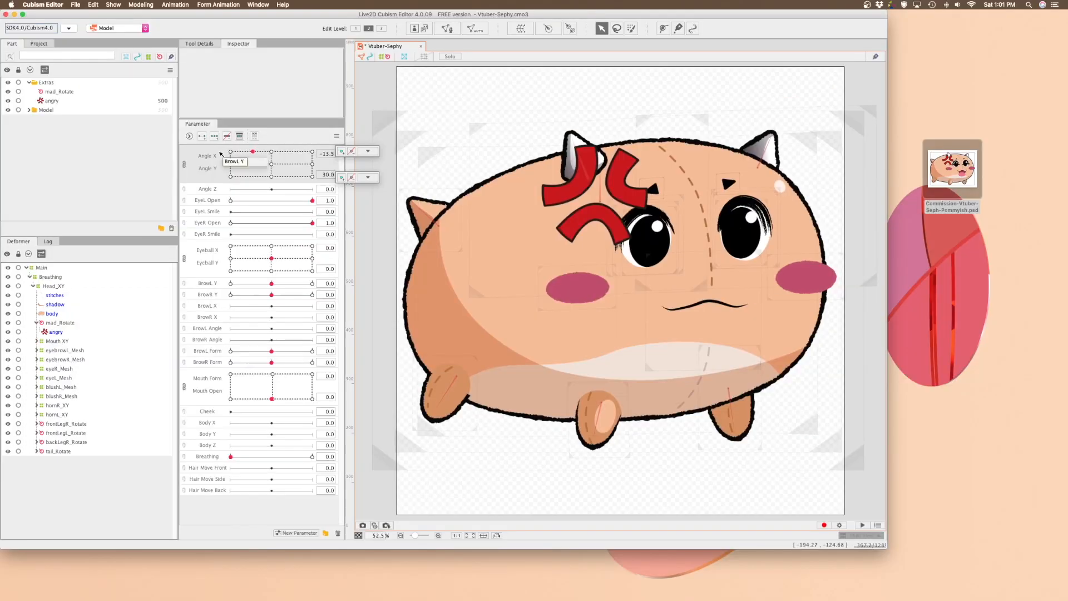
{"action": "left_click_drag", "start_coordinate": [254, 151], "coordinate": [290, 164]}
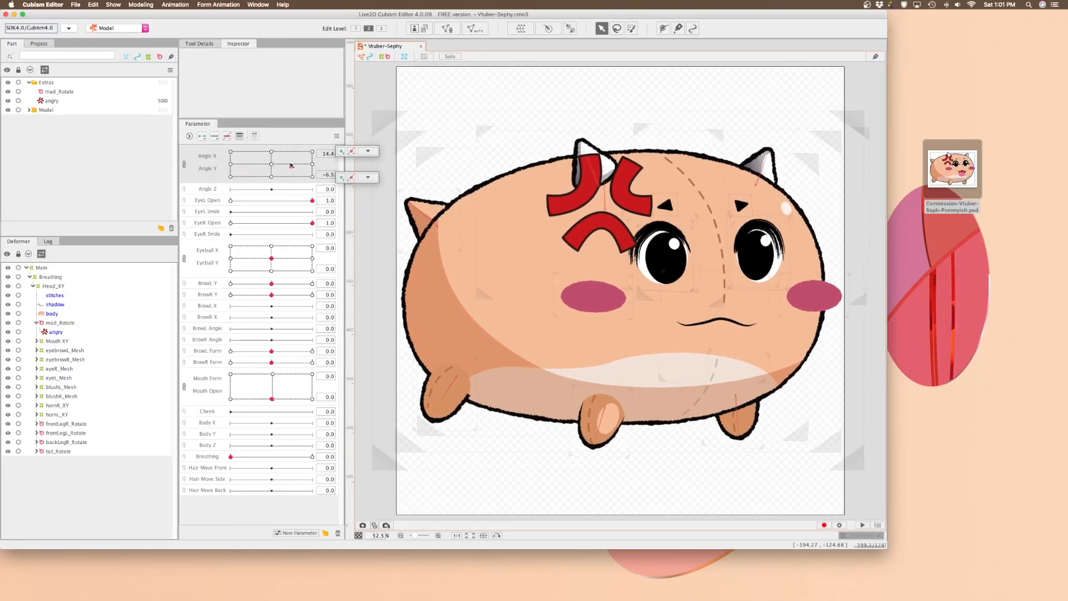
{"action": "left_click_drag", "start_coordinate": [272, 163], "coordinate": [293, 164]}
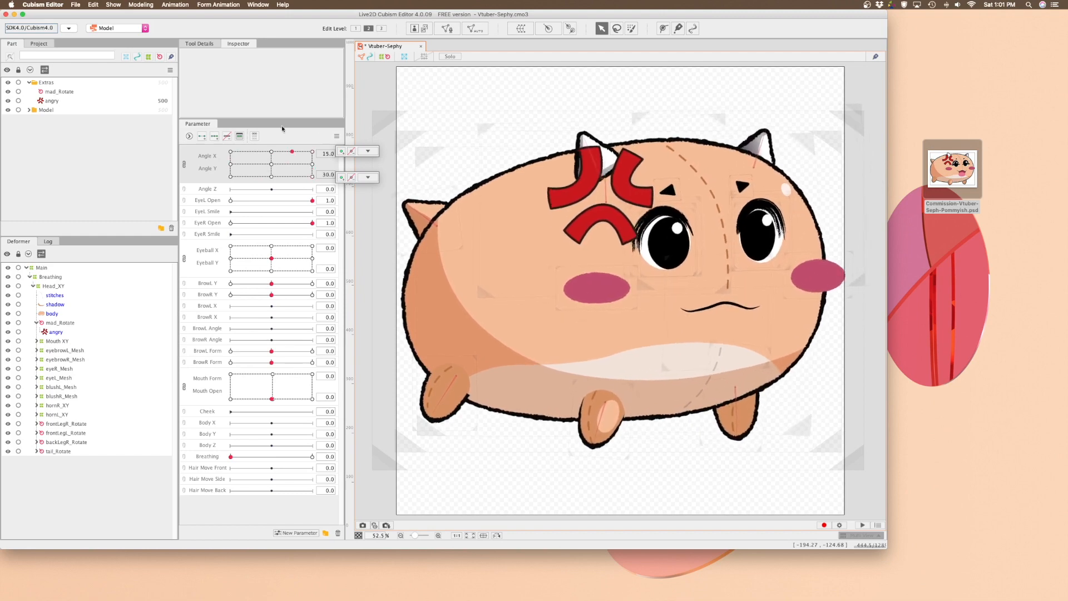
{"action": "left_click_drag", "start_coordinate": [294, 152], "coordinate": [251, 167]}
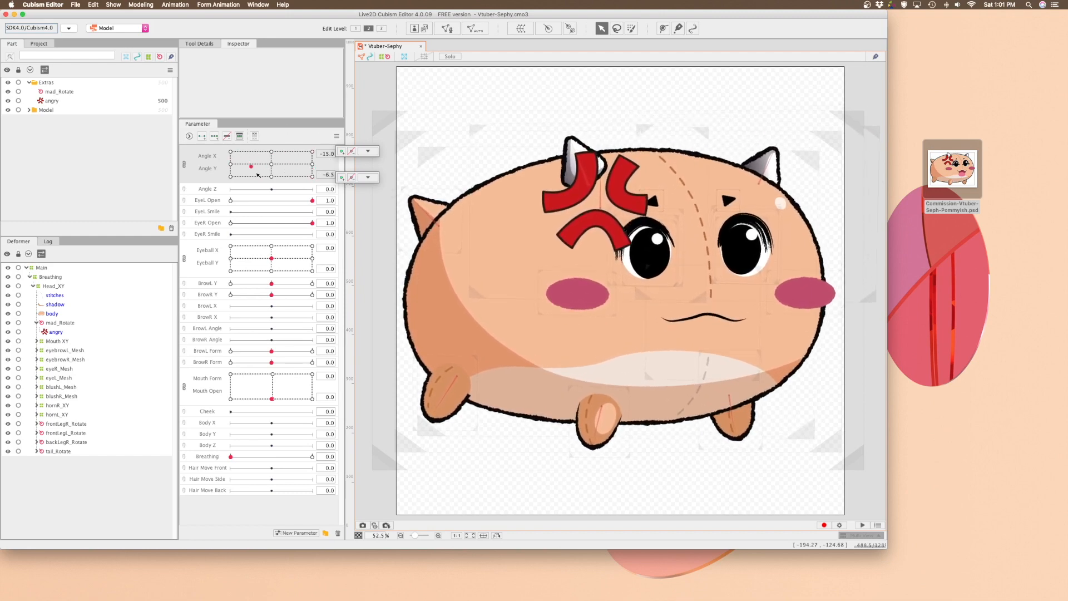
{"action": "left_click_drag", "start_coordinate": [251, 166], "coordinate": [296, 176]}
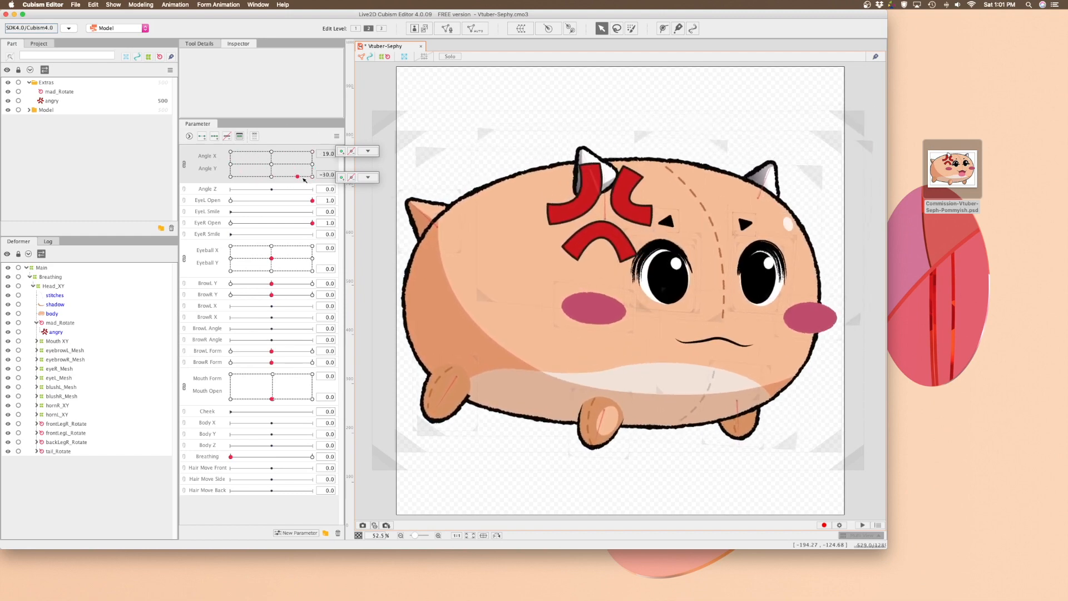
{"action": "left_click_drag", "start_coordinate": [297, 177], "coordinate": [297, 167]}
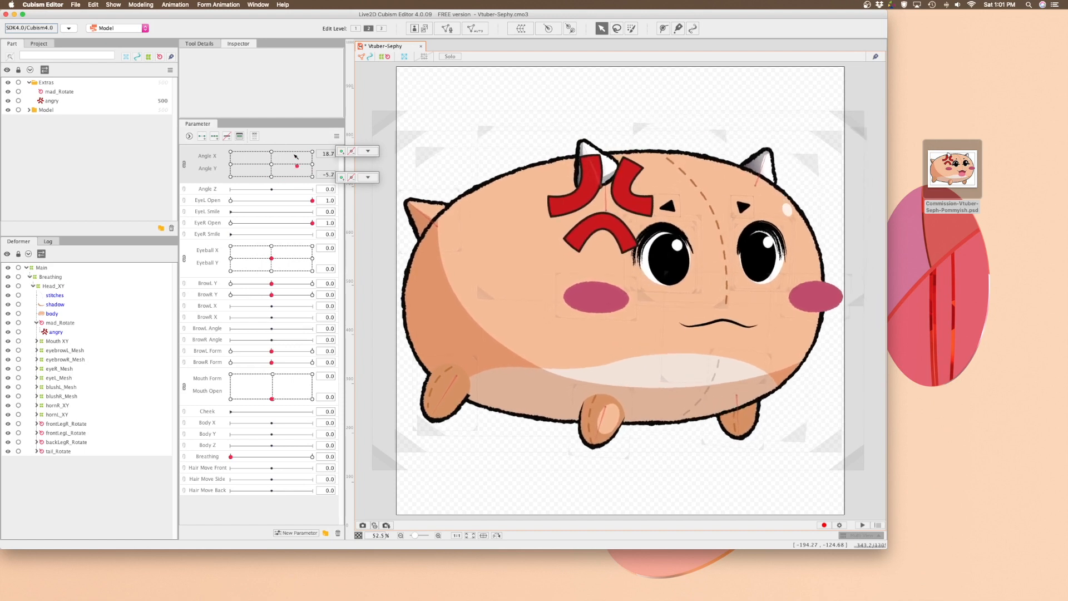
{"action": "left_click_drag", "start_coordinate": [296, 166], "coordinate": [294, 163]}
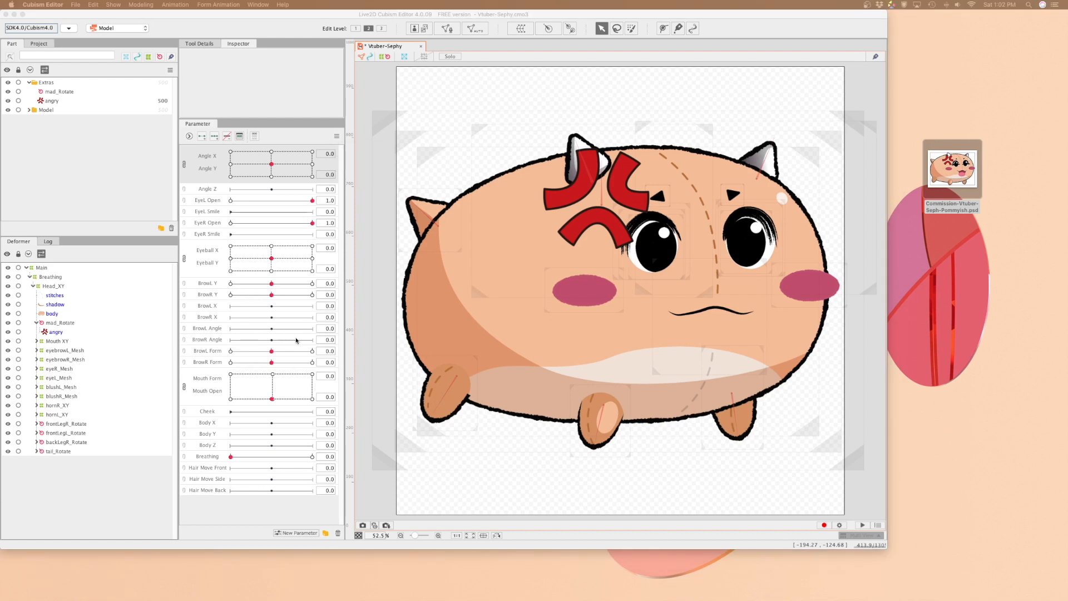
{"action": "mouse_move", "coordinate": [312, 524]}
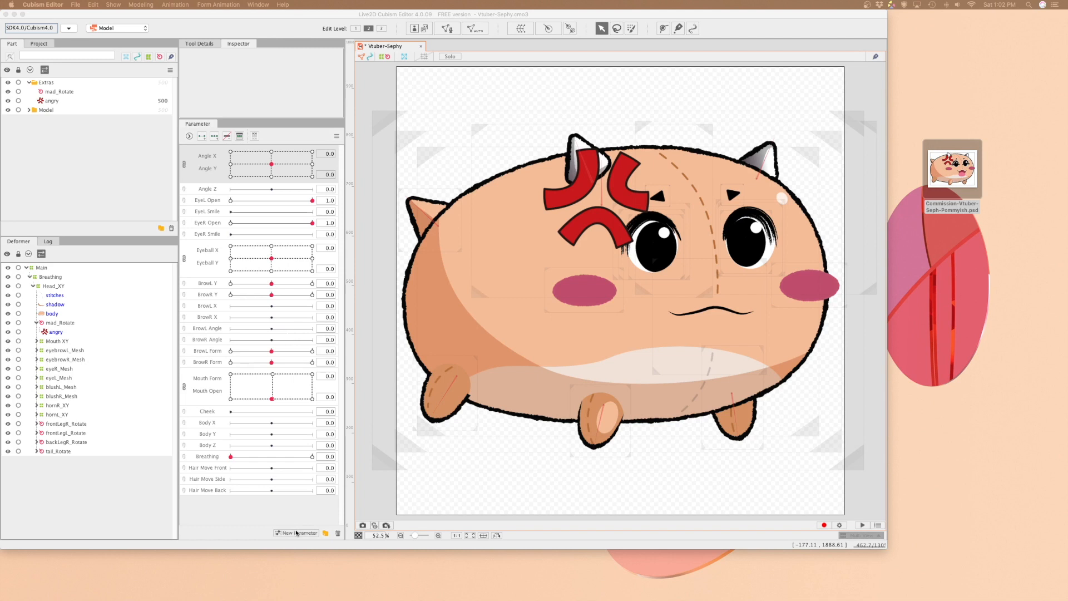
Add parameter AngryEmote with ID ParamAngry and range 0 to 1, past the free-version warning.
{"action": "left_click", "coordinate": [295, 534]}
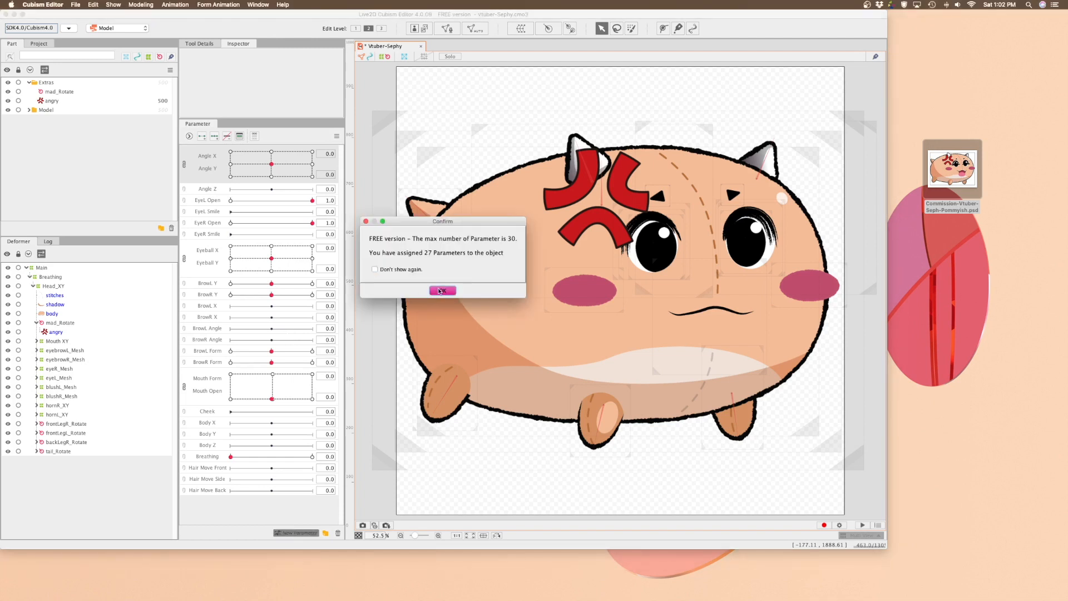
{"action": "left_click", "coordinate": [442, 291]}
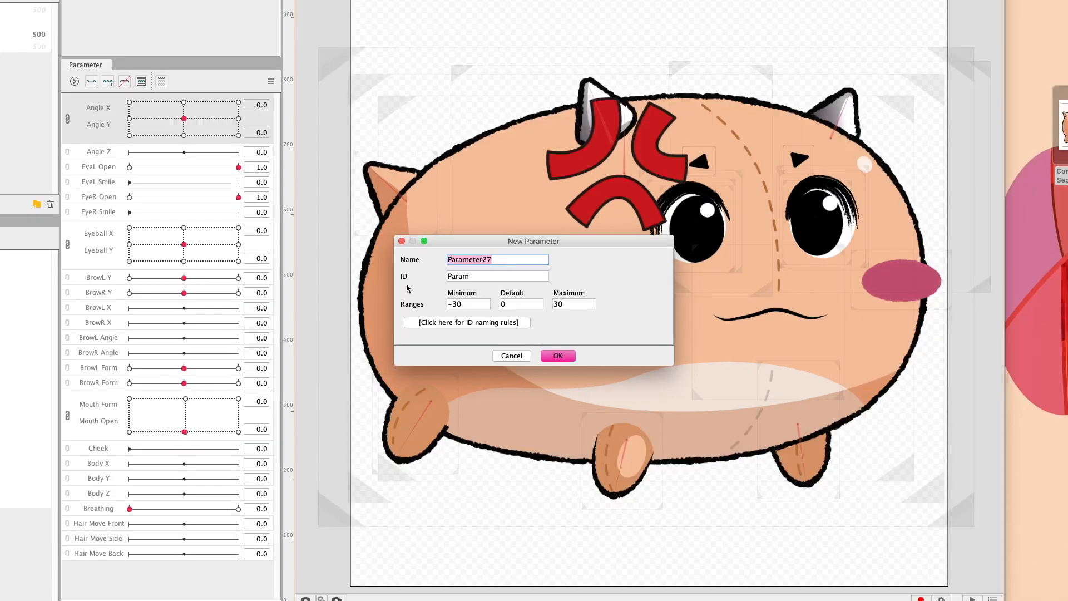
{"action": "type", "text": "AngryEmote"}
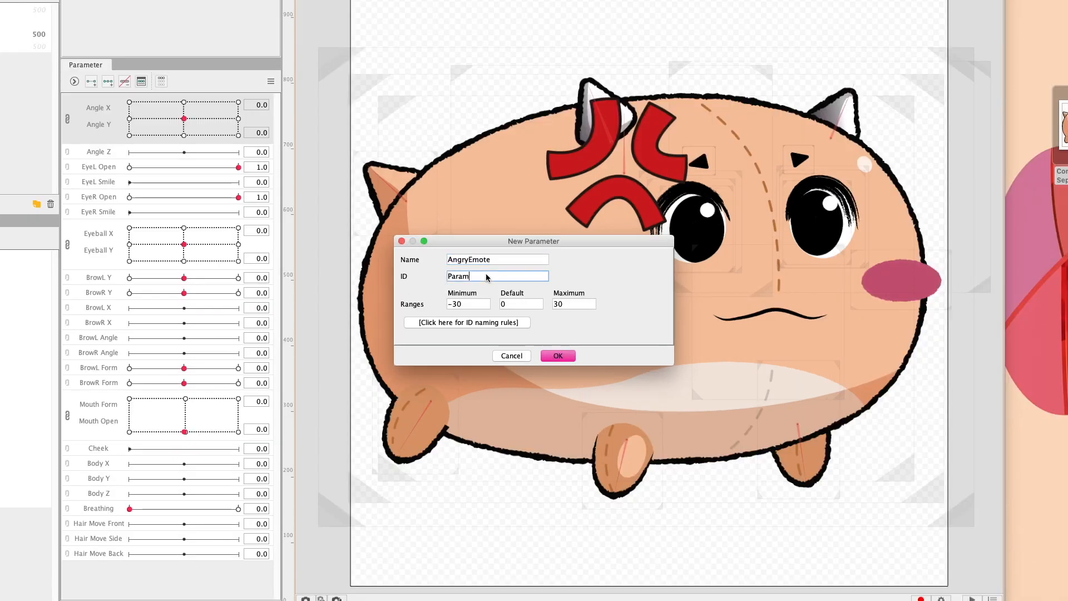
{"action": "type", "text": "Angry,"}
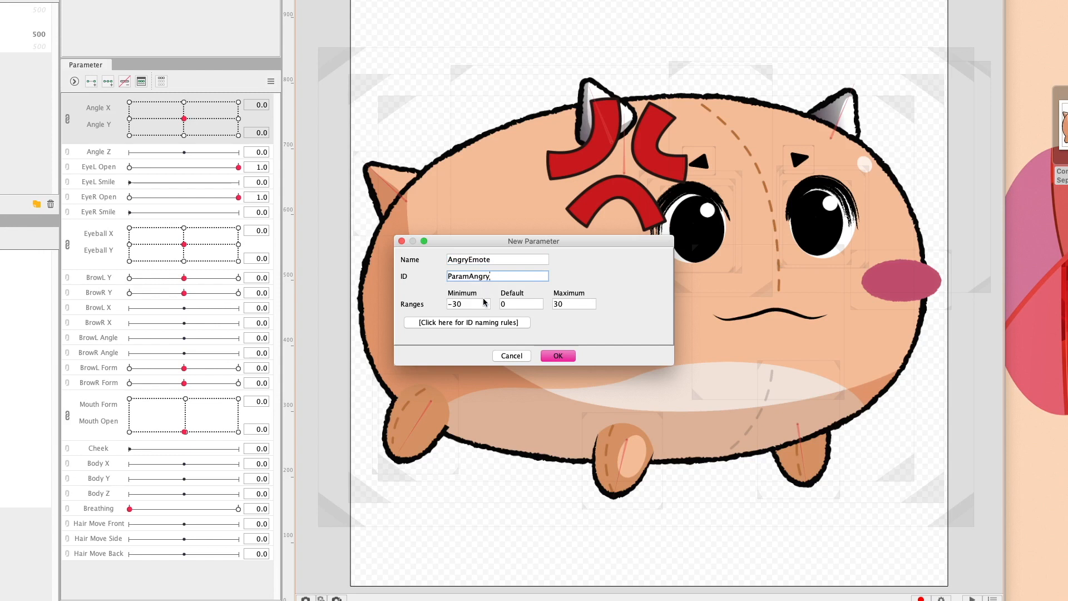
{"action": "left_click", "coordinate": [468, 304]}
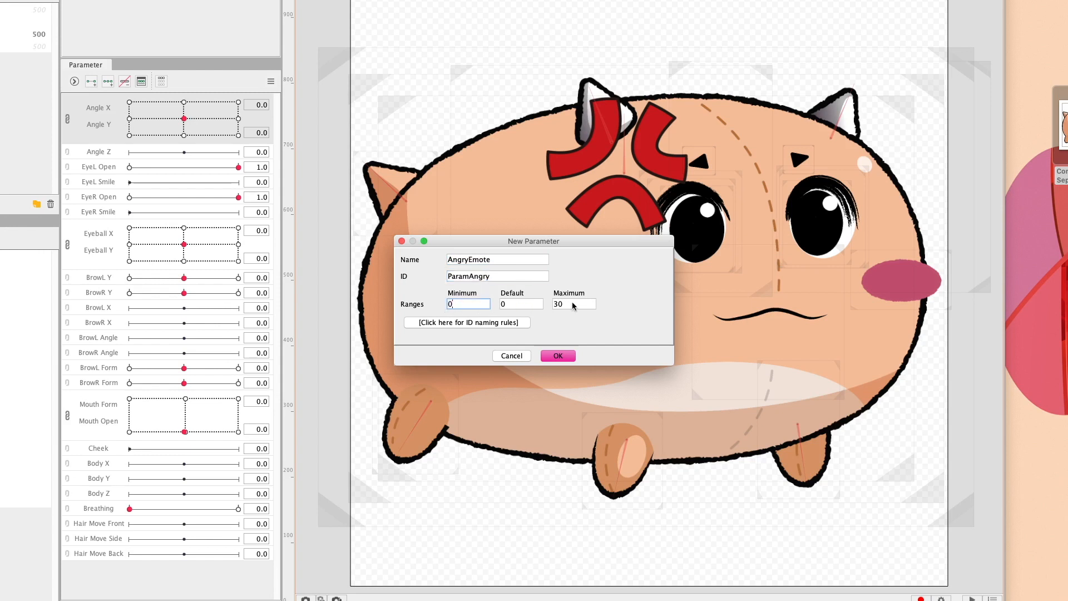
{"action": "type", "text": "1"}
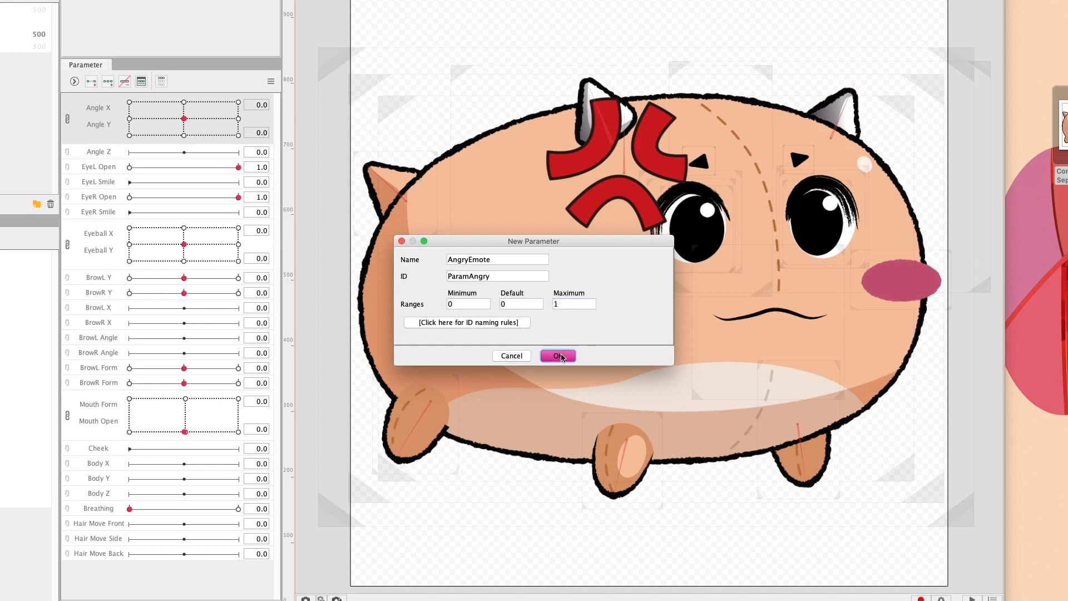
{"action": "left_click", "coordinate": [558, 355]}
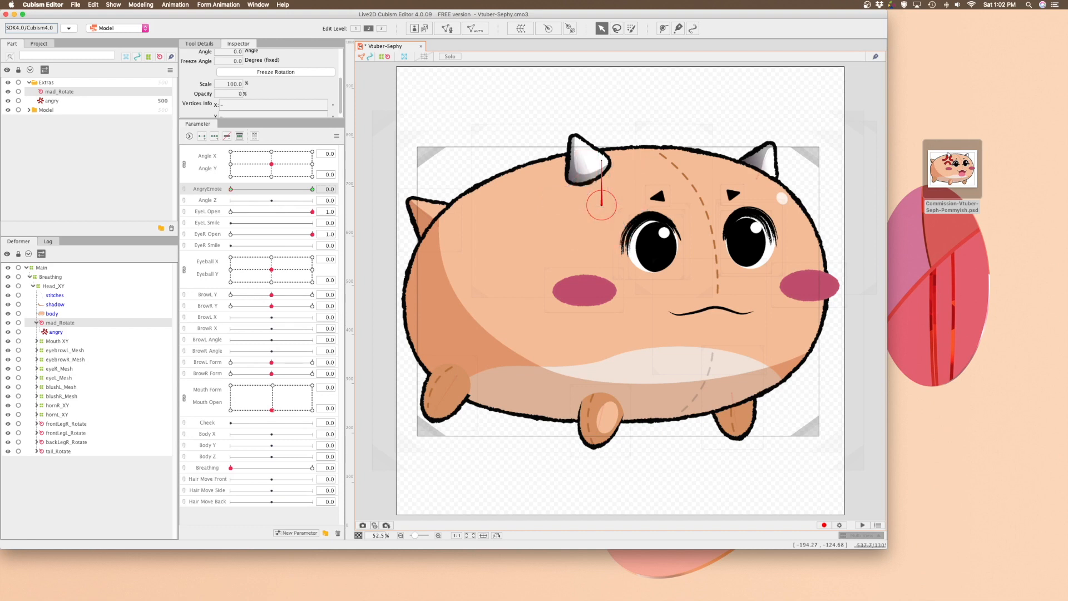
Fade the anger mark from 0% to 100% opacity across AngryEmote, then test the slider.
{"action": "left_click_drag", "start_coordinate": [230, 189], "coordinate": [257, 189]}
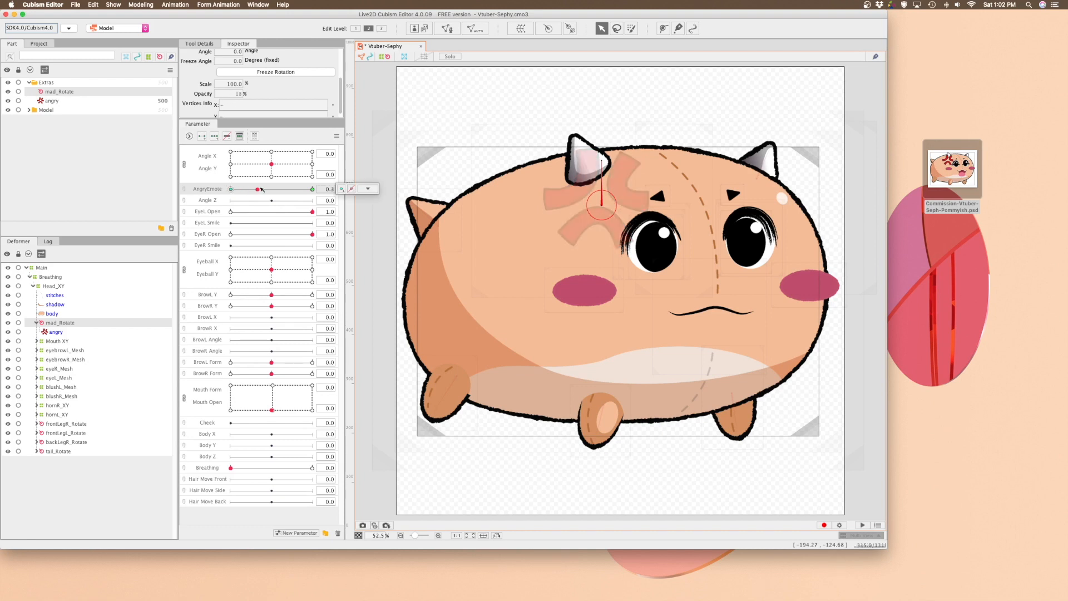
{"action": "left_click_drag", "start_coordinate": [258, 189], "coordinate": [249, 189]}
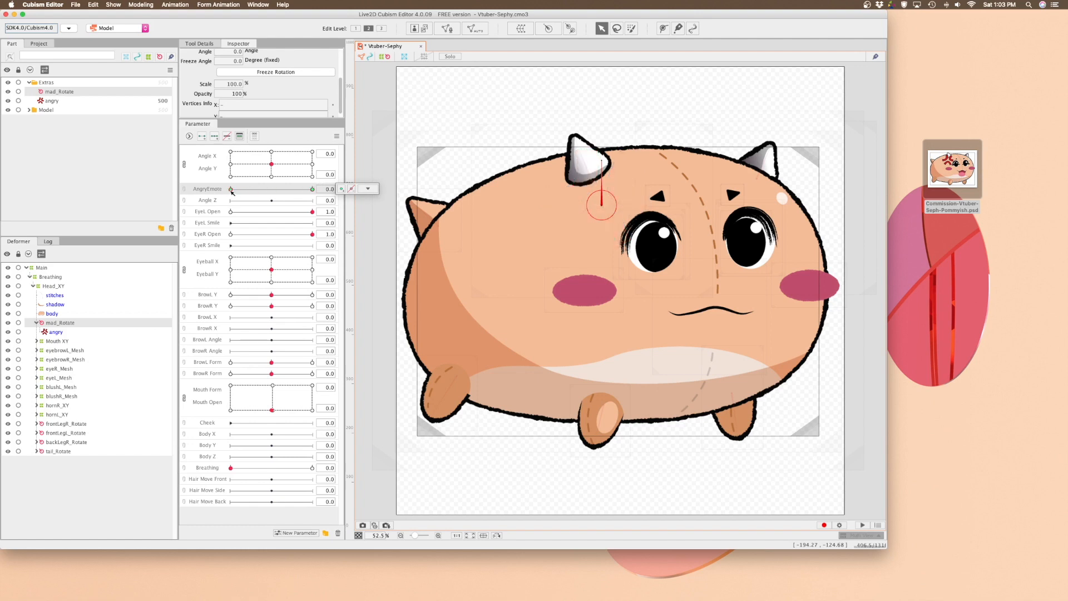
{"action": "left_click_drag", "start_coordinate": [230, 188], "coordinate": [312, 189]}
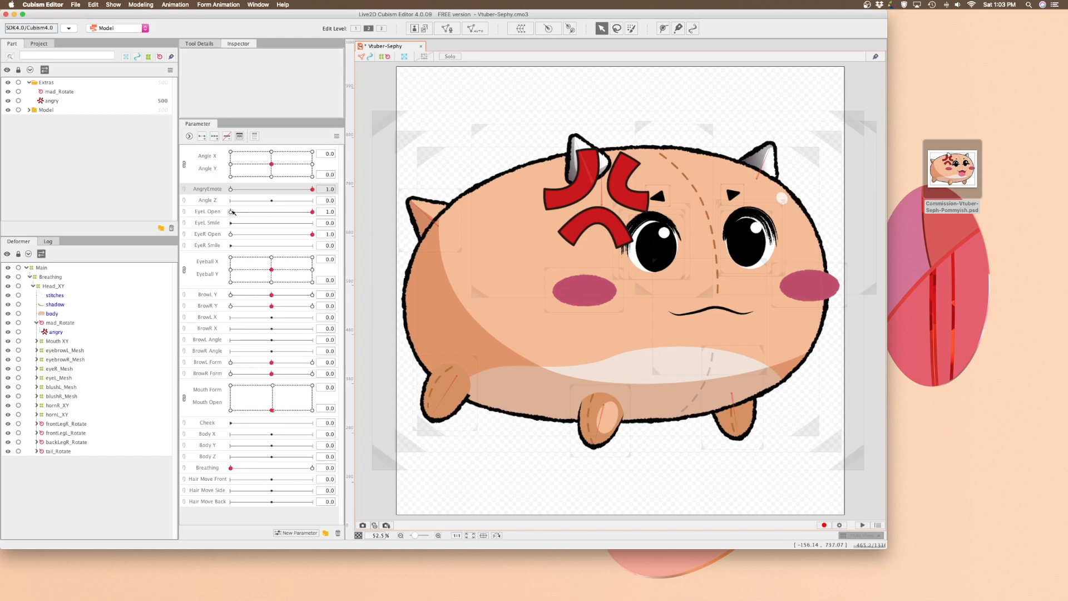
Export the model as Vtuber-Sephy.moc3 using the Cubism SDK 3.3 settings.
{"action": "left_click", "coordinate": [75, 5]}
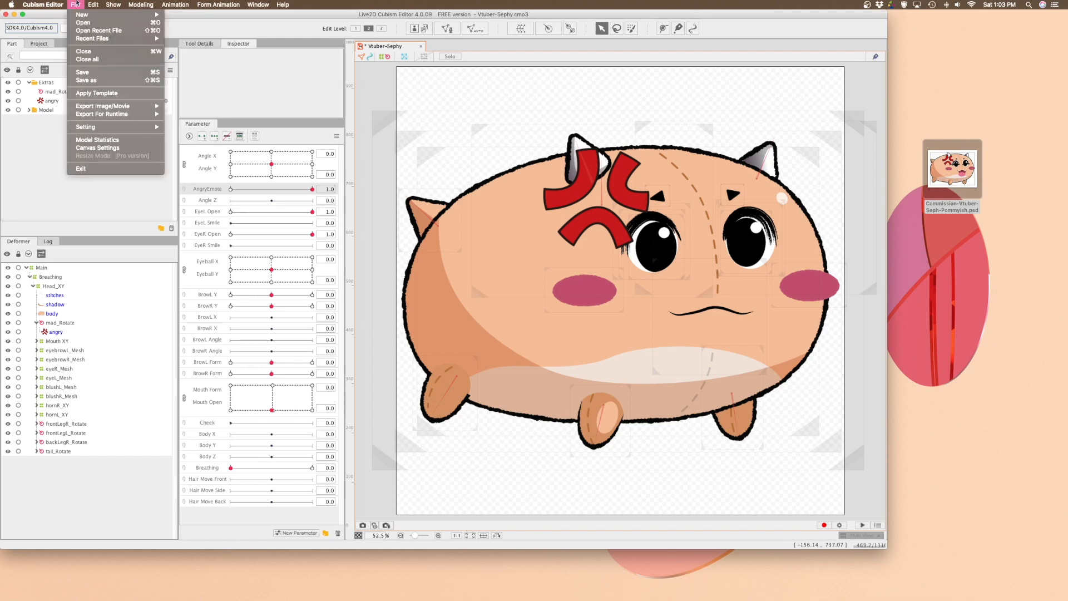
{"action": "left_click", "coordinate": [82, 72]}
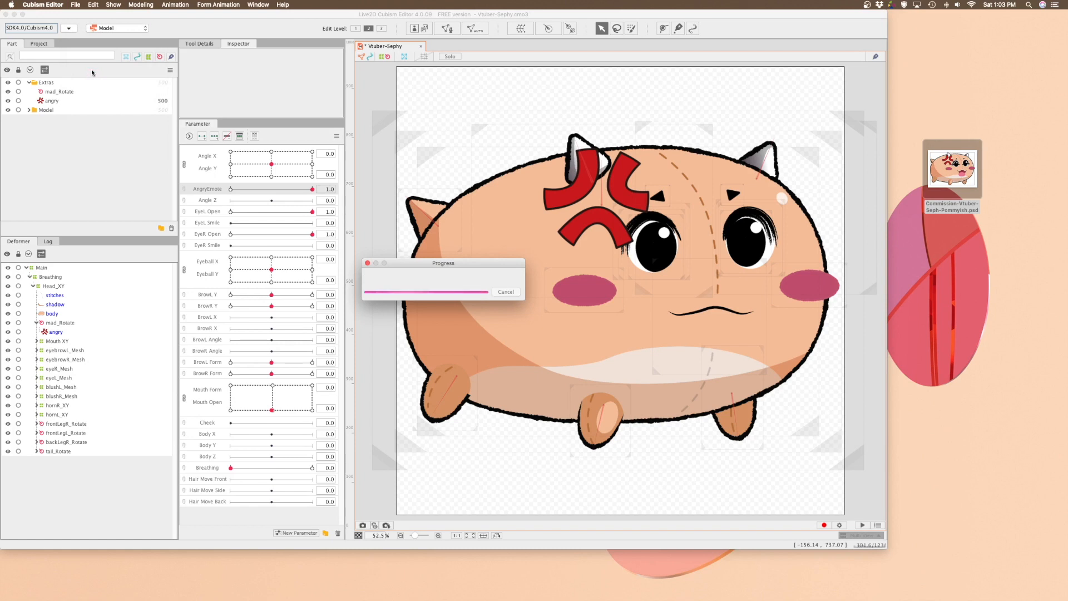
{"action": "left_click", "coordinate": [76, 5]}
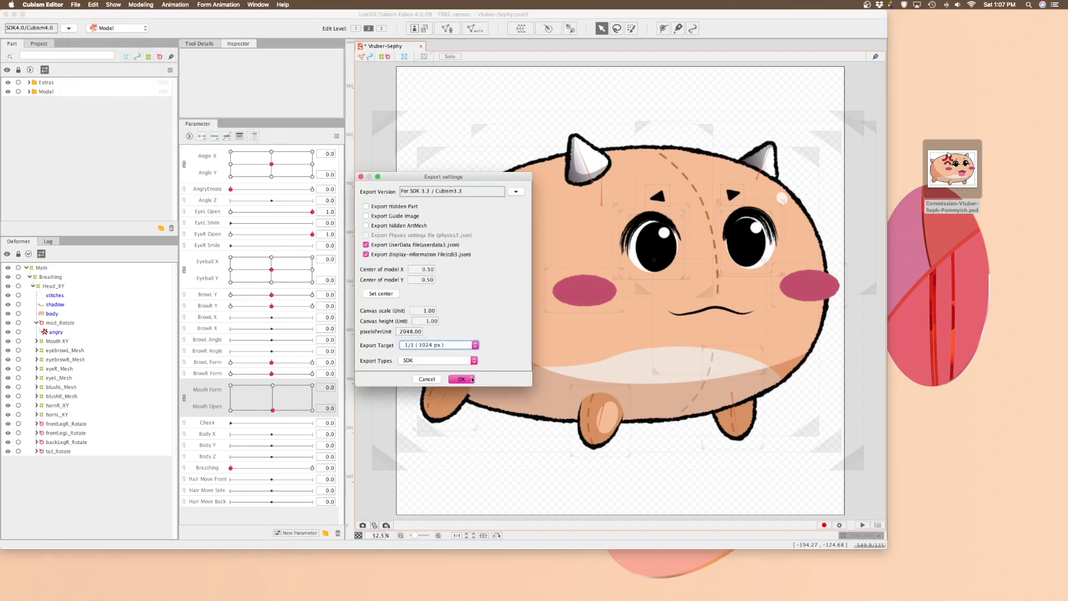
{"action": "left_click", "coordinate": [462, 379]}
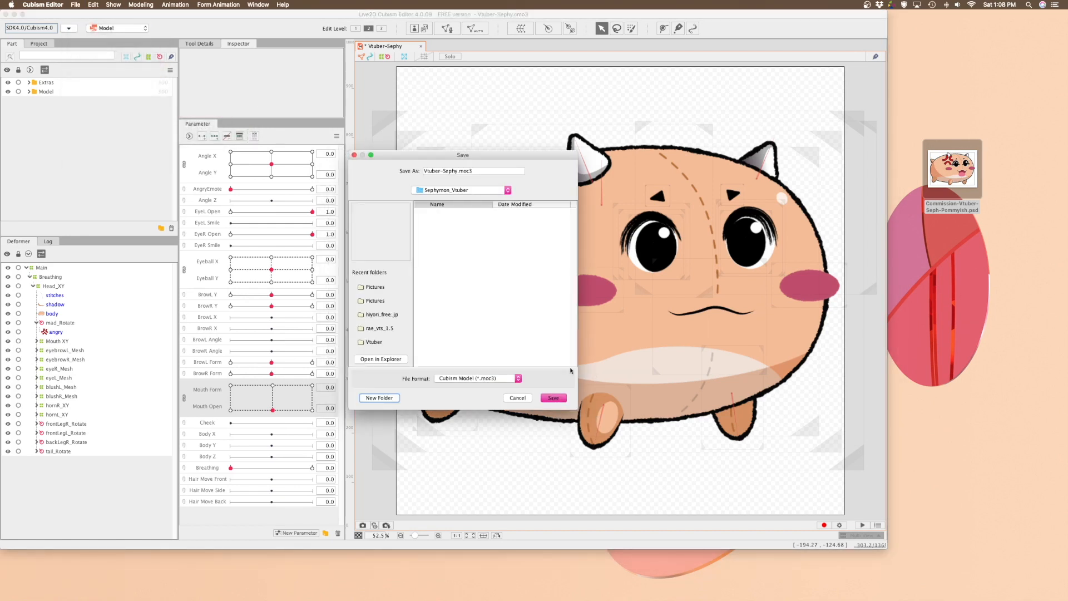
{"action": "left_click", "coordinate": [553, 398]}
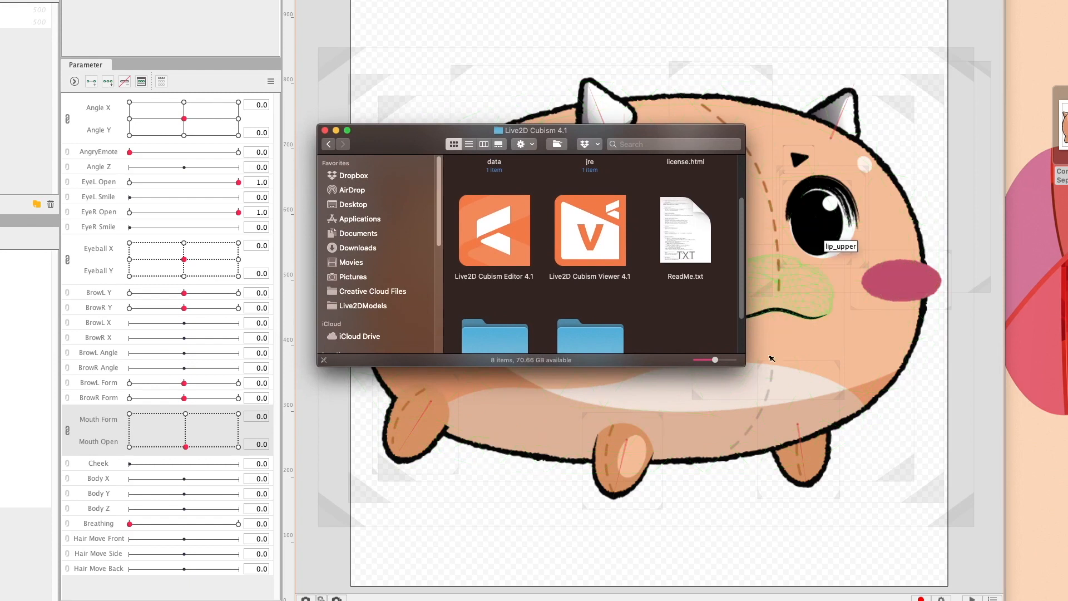
Select the Live2D Cubism Viewer 4.1 app in the Live2D Cubism 4.1 folder.
{"action": "left_click", "coordinate": [588, 232]}
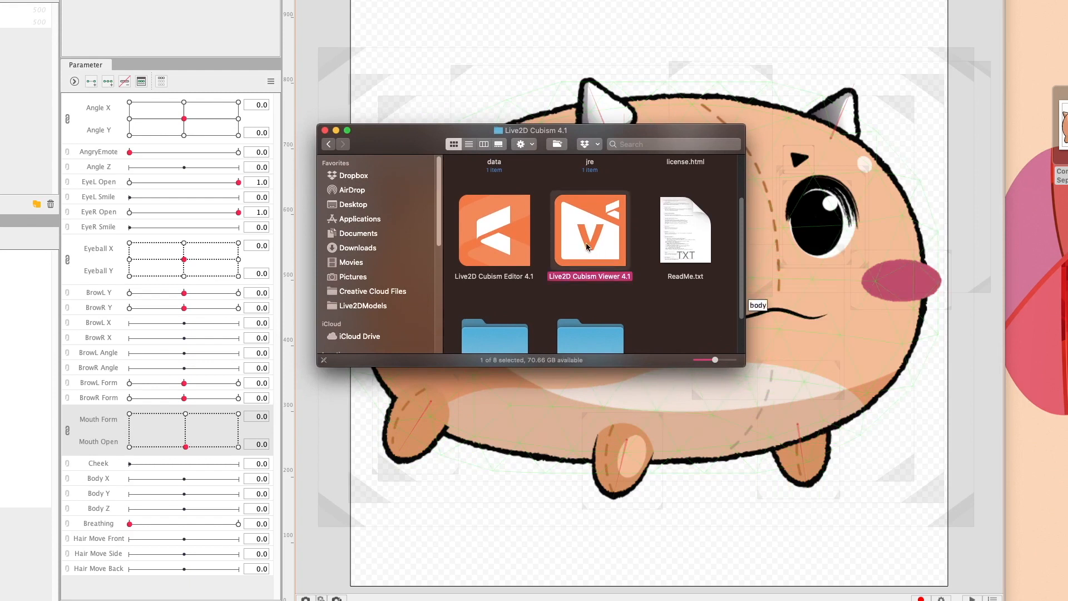
{"action": "mouse_move", "coordinate": [596, 252]}
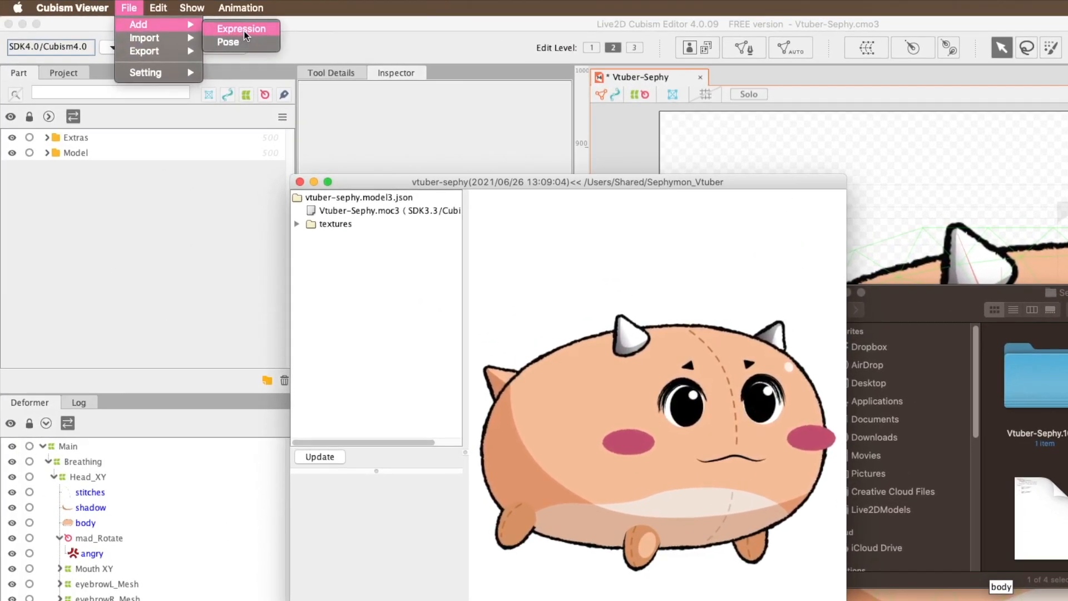
Create the SephymonAngry expression and include AngryEmote at full strength.
{"action": "left_click", "coordinate": [240, 28]}
{"action": "type", "text": "SephymonAngry"}
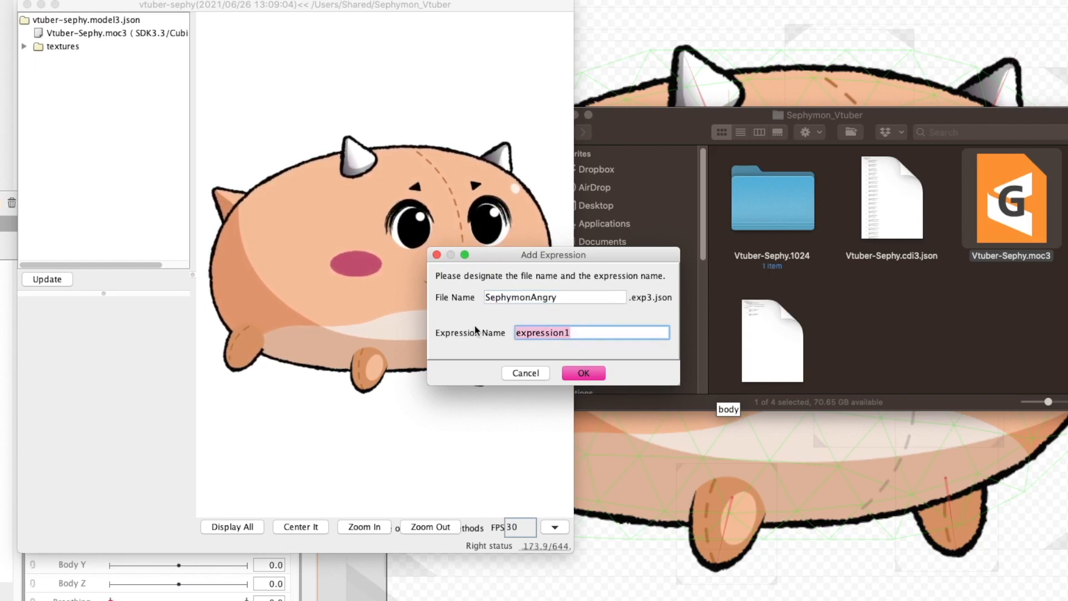
{"action": "left_click", "coordinate": [582, 373]}
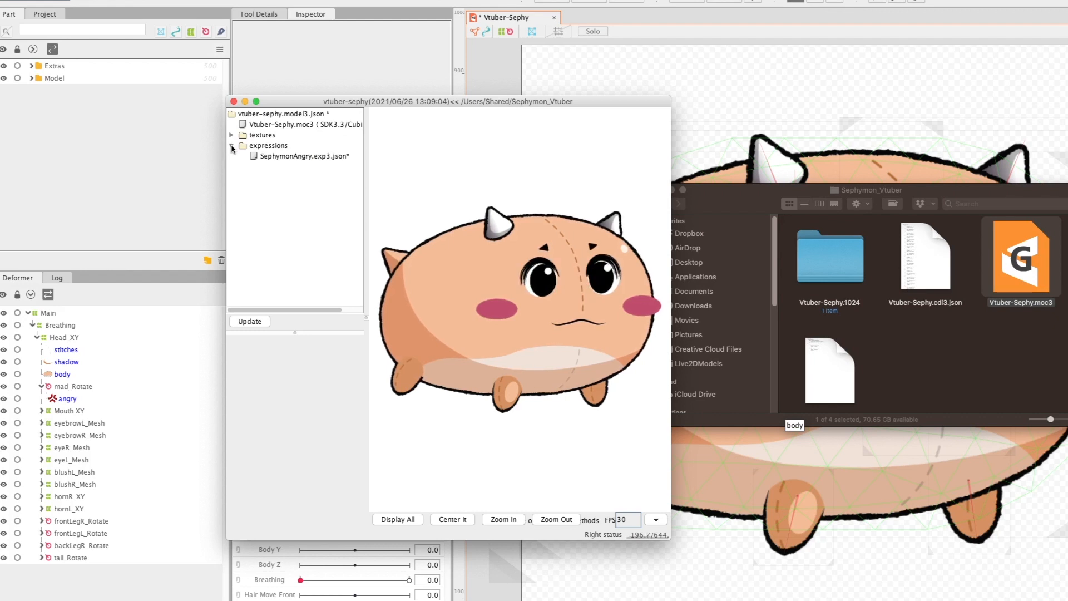
{"action": "left_click", "coordinate": [301, 155]}
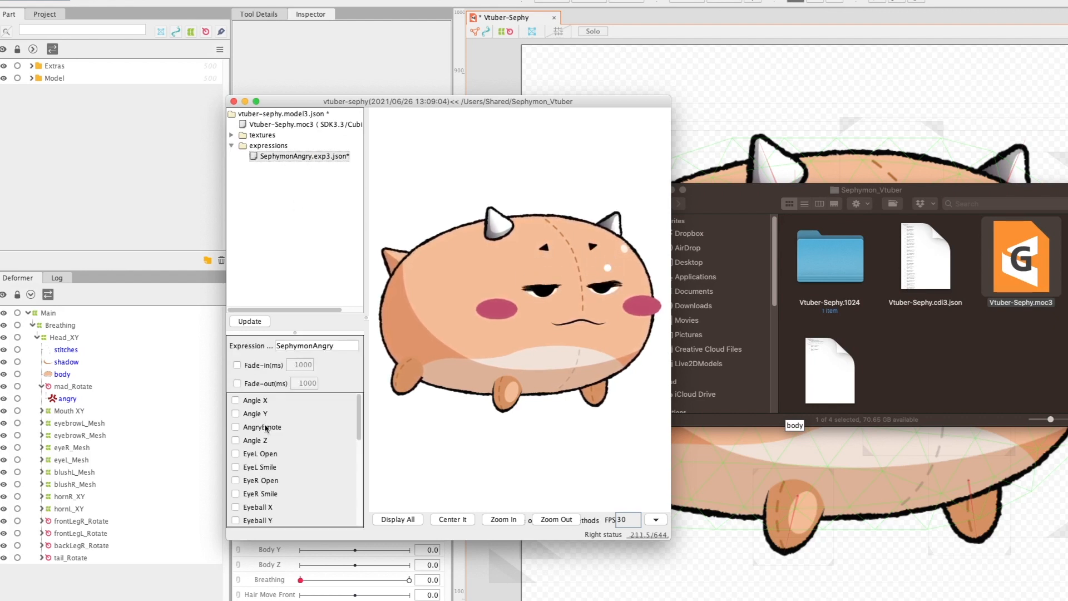
{"action": "left_click", "coordinate": [237, 428]}
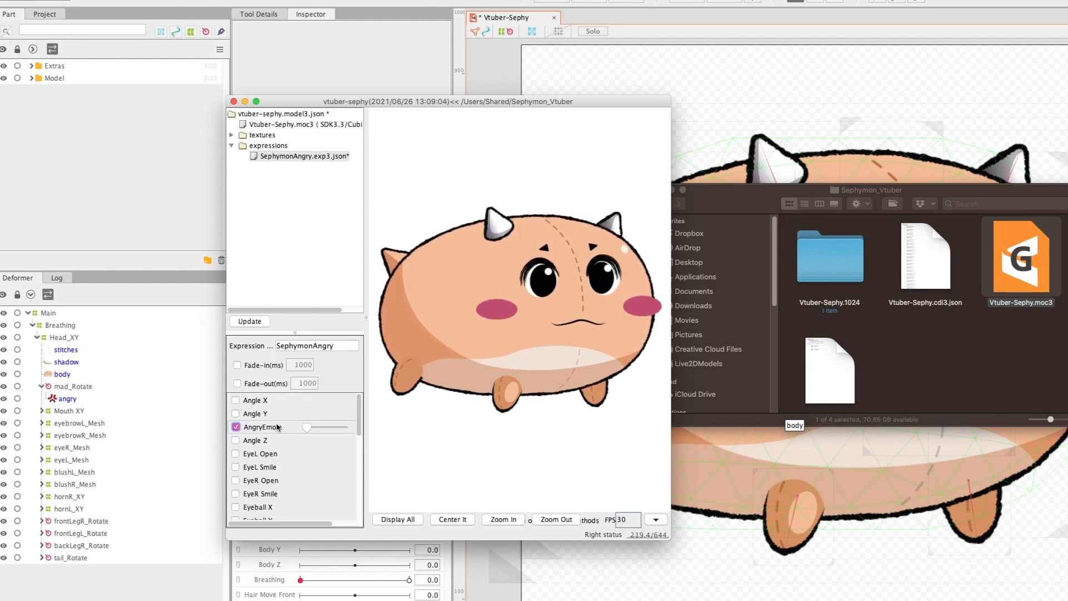
{"action": "left_click_drag", "start_coordinate": [308, 426], "coordinate": [347, 427]}
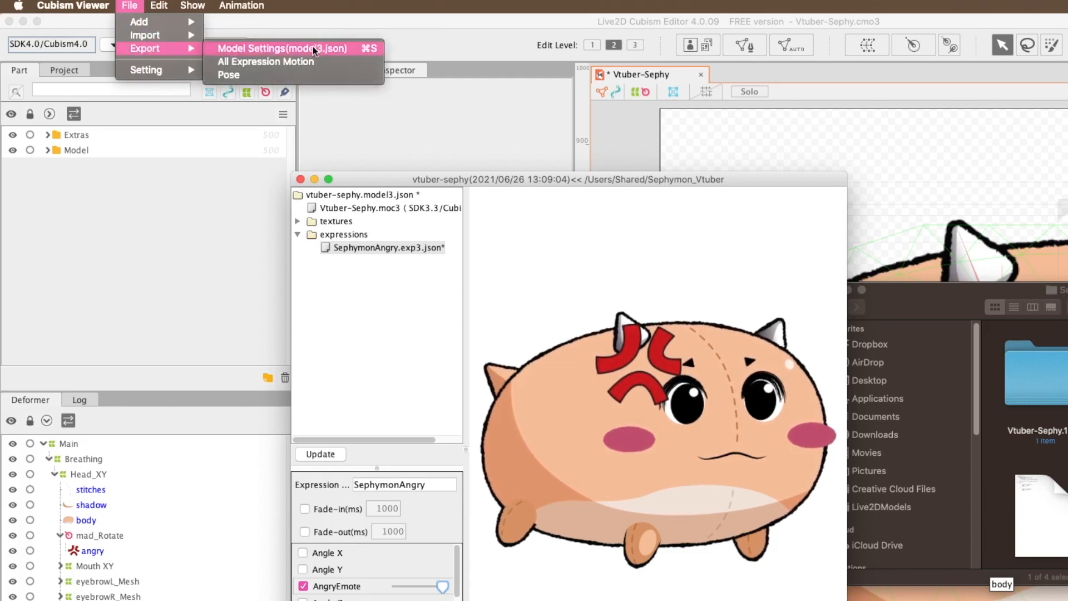
Save Vtuber-Sephy.model3.json into Sephymon_Vtuber along with the SephymonAngry expression file.
{"action": "left_click", "coordinate": [282, 48]}
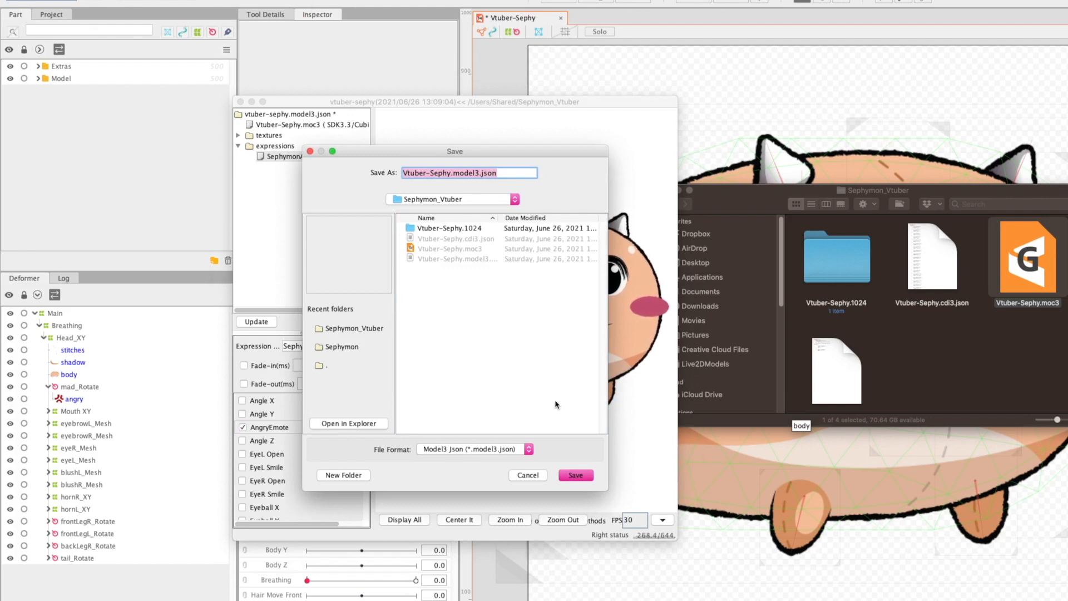
{"action": "left_click", "coordinate": [574, 475]}
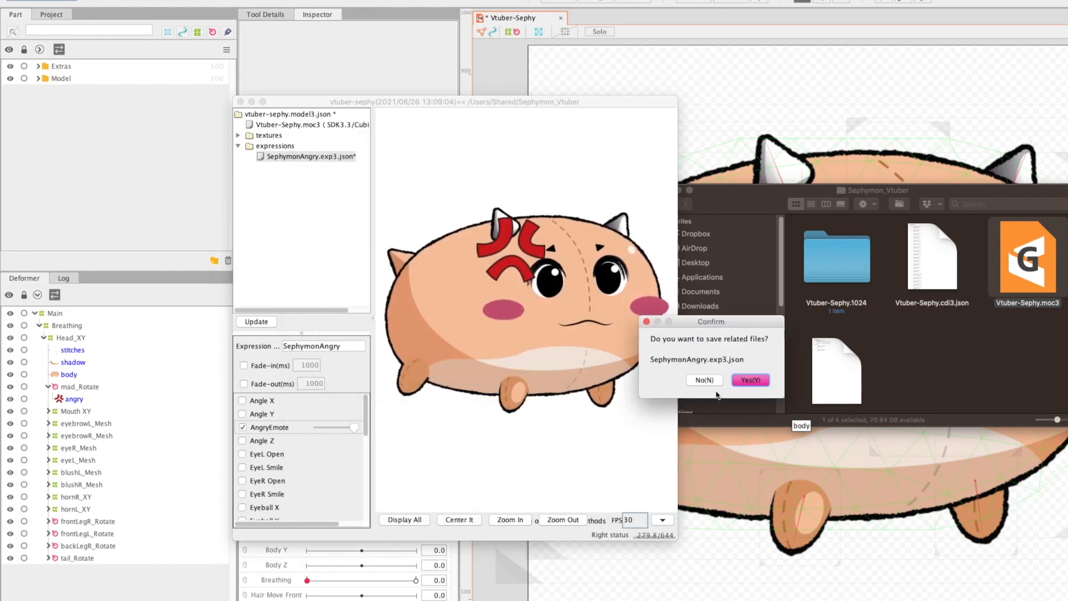
{"action": "left_click", "coordinate": [750, 380]}
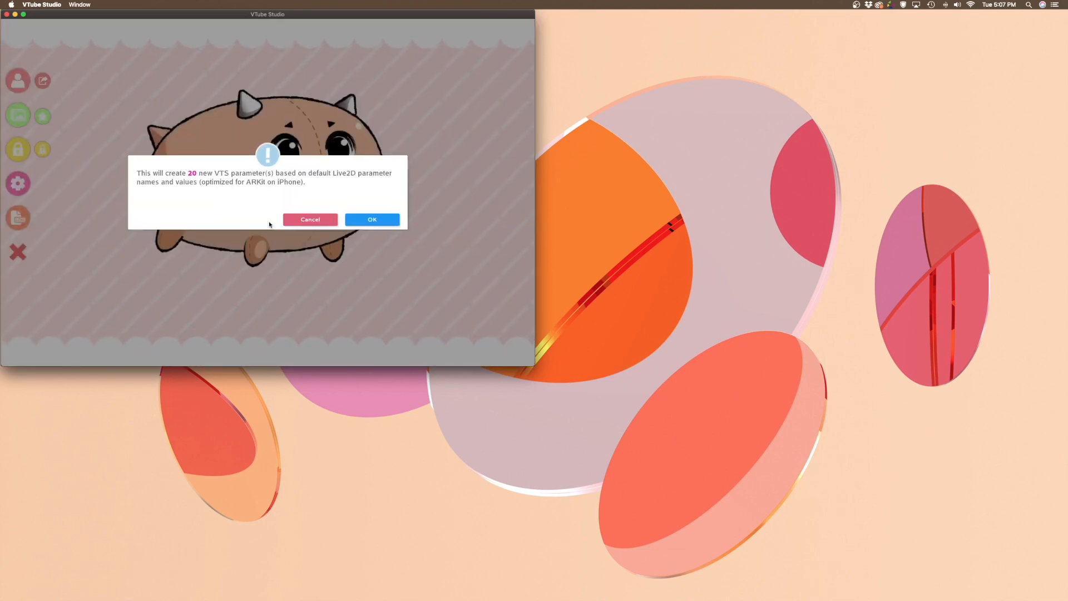
Dismiss the new-parameters prompt, enable screen-button hotkeys in Hotkeys settings, and add a hotkey.
{"action": "left_click", "coordinate": [372, 220]}
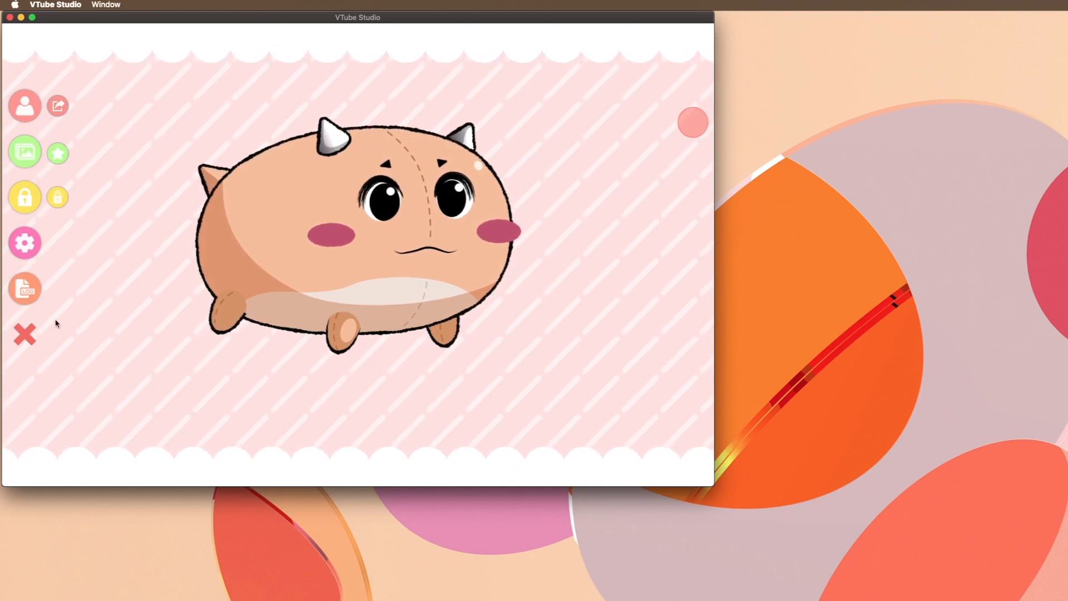
{"action": "left_click", "coordinate": [25, 242]}
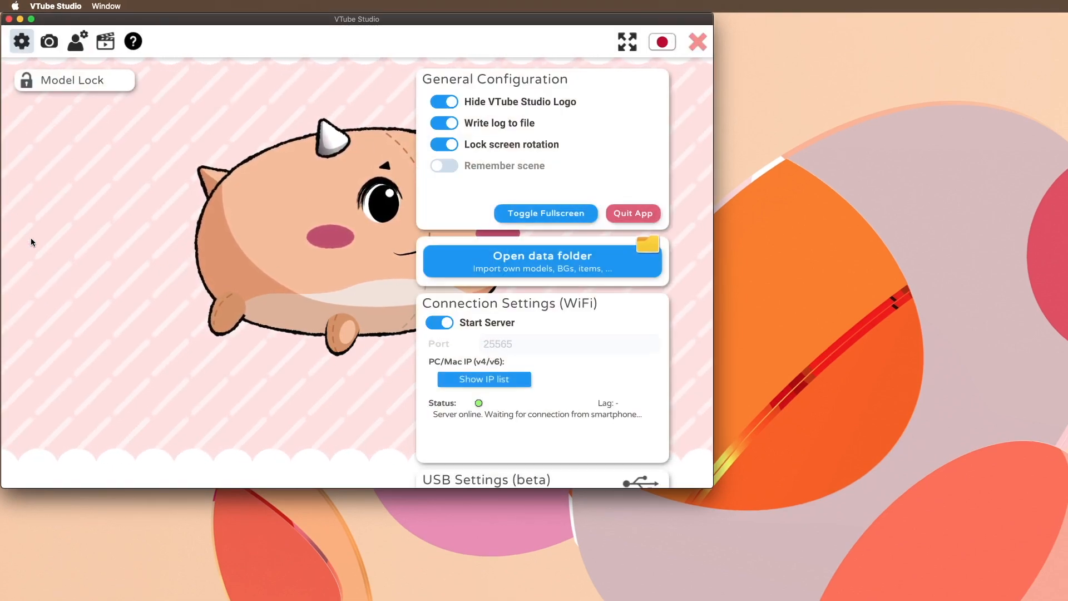
{"action": "left_click", "coordinate": [105, 40]}
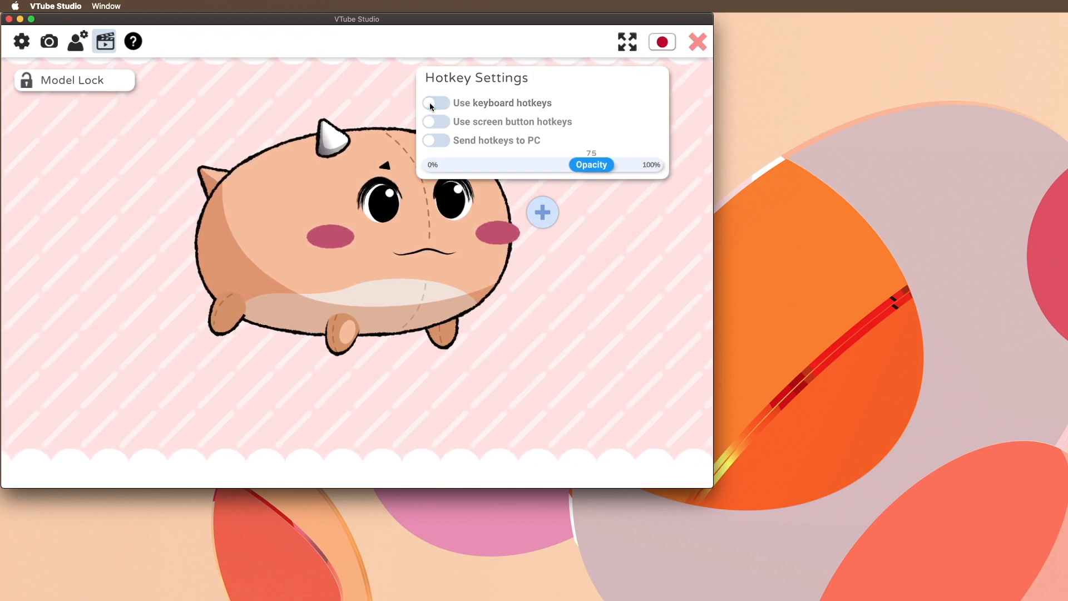
{"action": "left_click", "coordinate": [435, 121]}
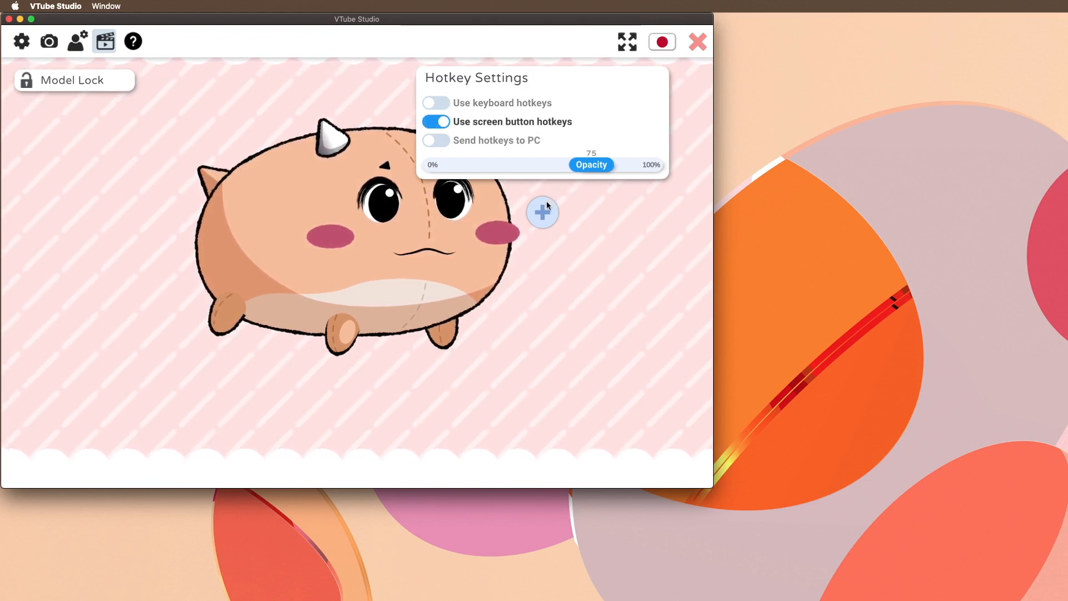
{"action": "left_click", "coordinate": [543, 212]}
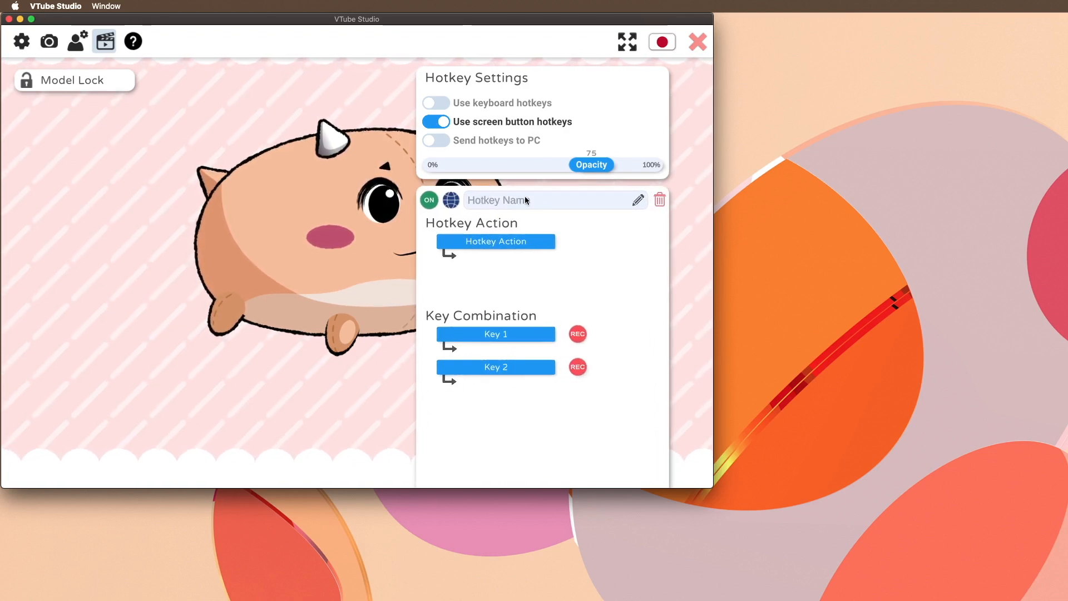
Name the hotkey 'Angry' and set it to toggle the Sephymon_Expression_Mad expression.
{"action": "type", "text": "A"}
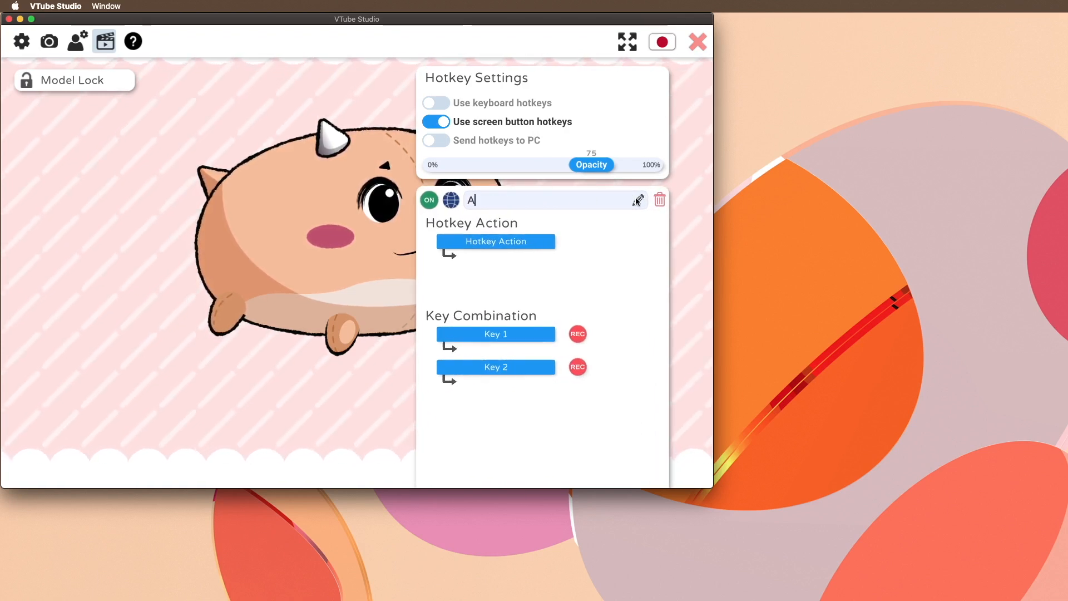
{"action": "left_click", "coordinate": [495, 241]}
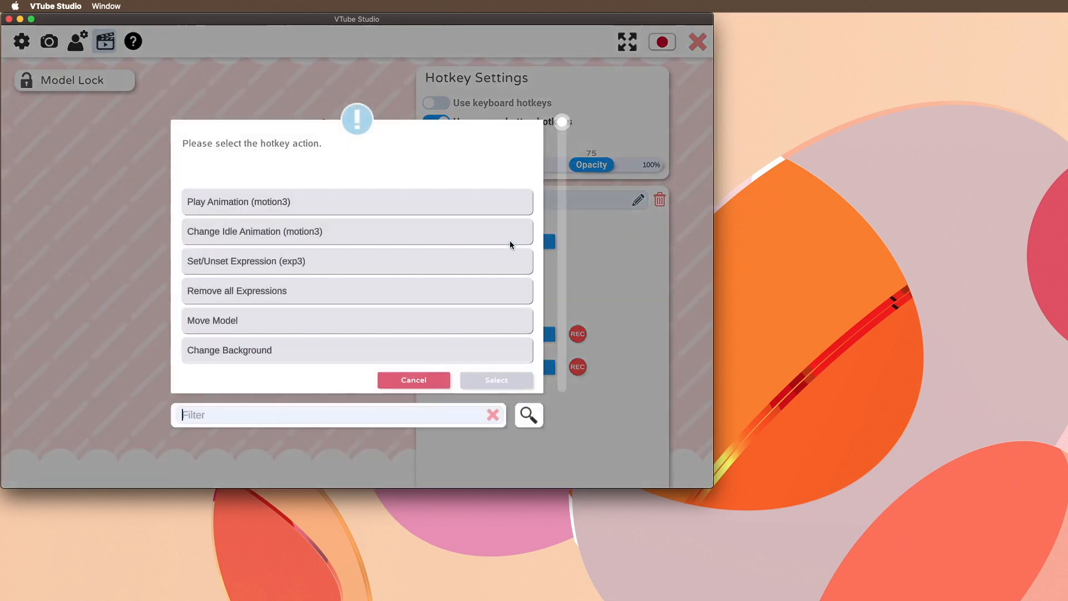
{"action": "mouse_move", "coordinate": [350, 263]}
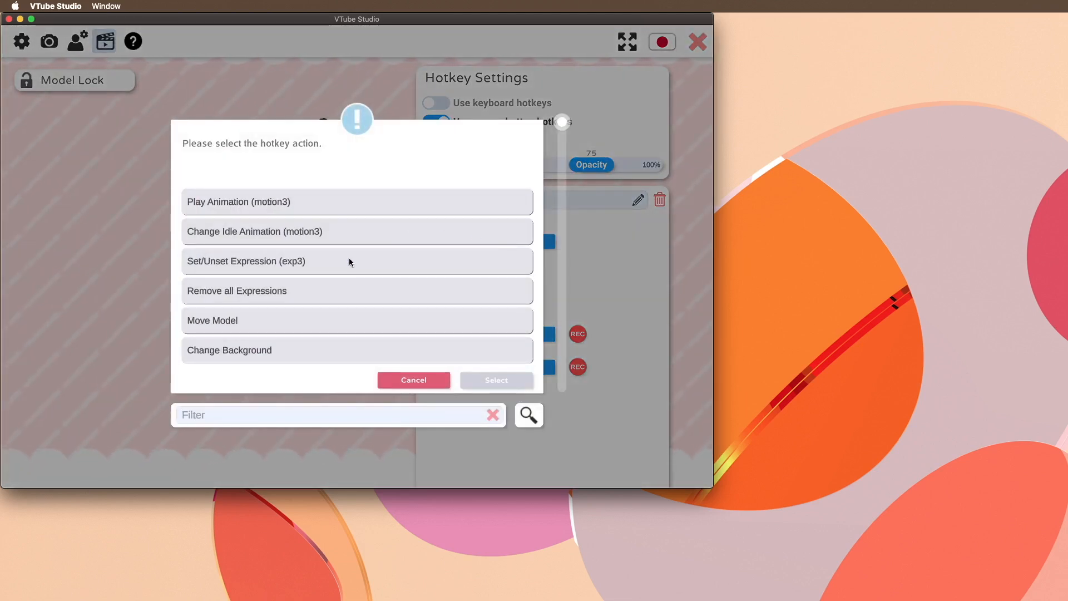
{"action": "left_click", "coordinate": [357, 261]}
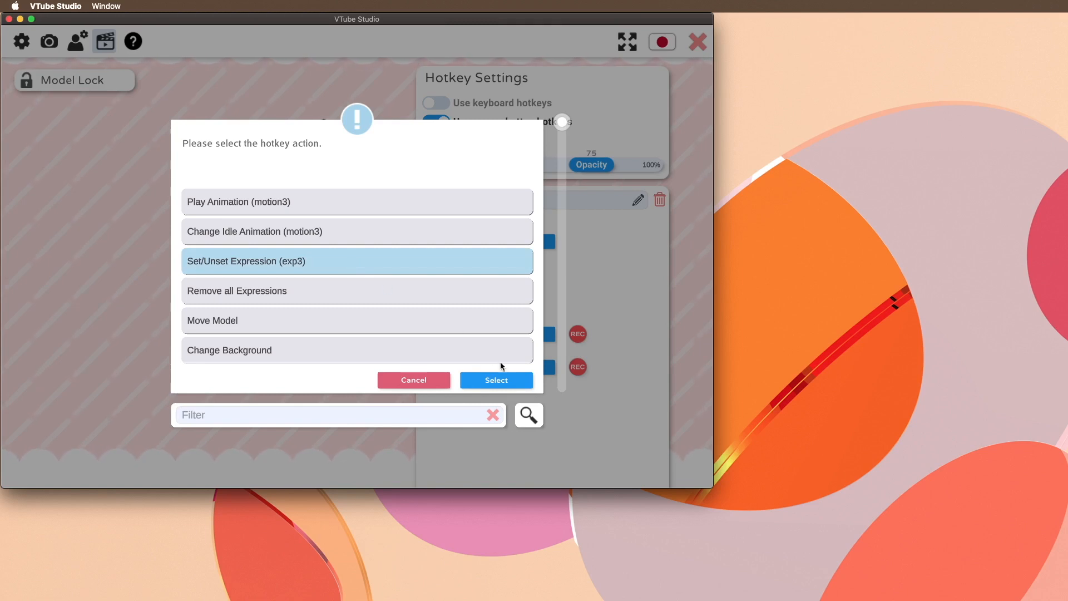
{"action": "left_click", "coordinate": [496, 380]}
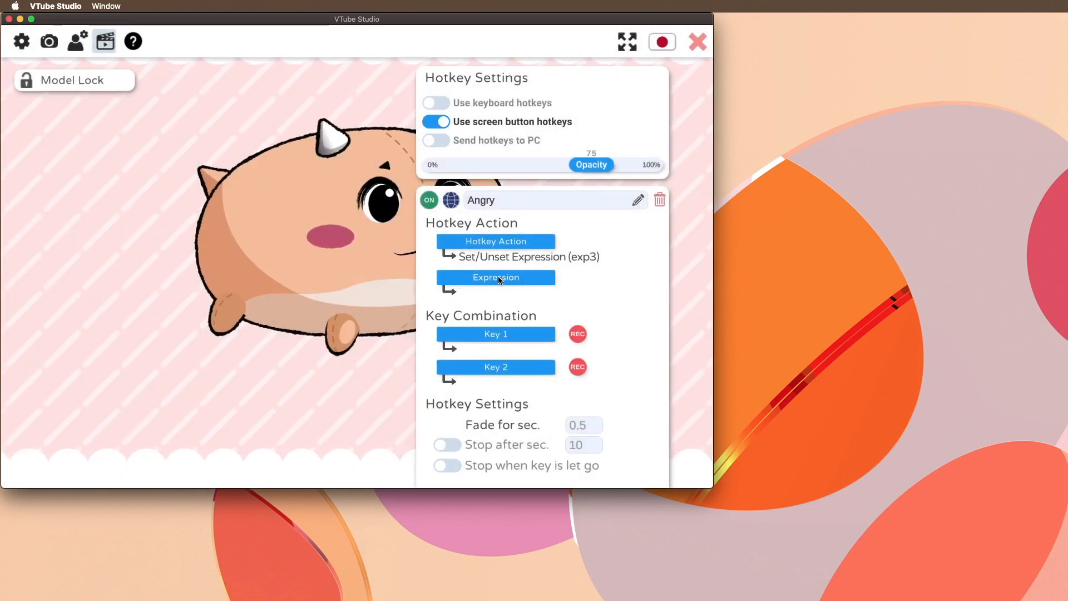
{"action": "left_click", "coordinate": [495, 277]}
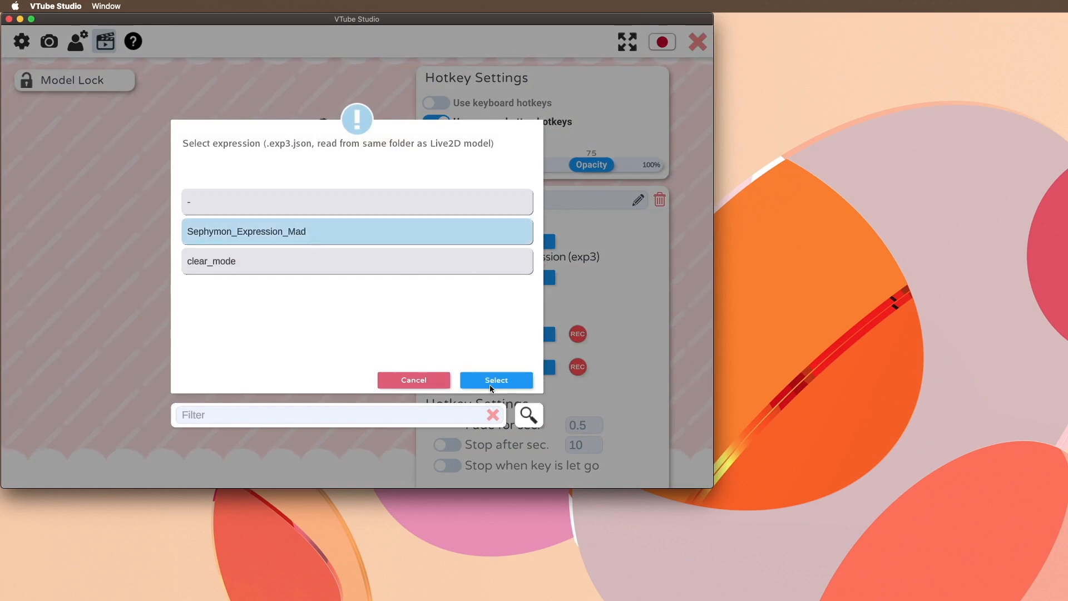
{"action": "left_click", "coordinate": [495, 380]}
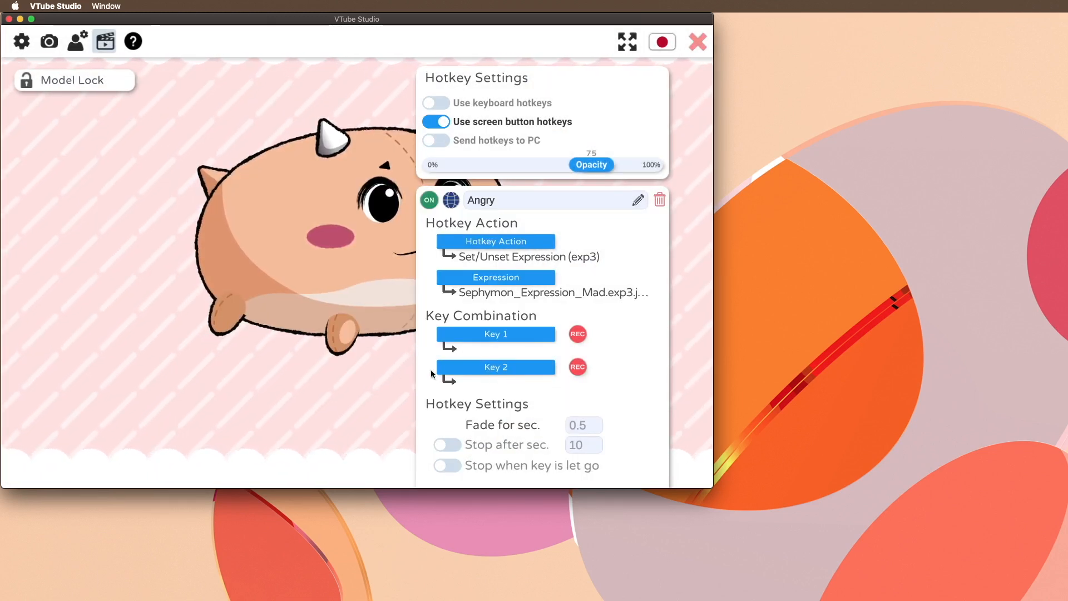
Assign the Angry hotkey to screen button 1 in a reddish colour and close settings.
{"action": "scroll", "scroll_direction": "down", "scroll_amount": 3}
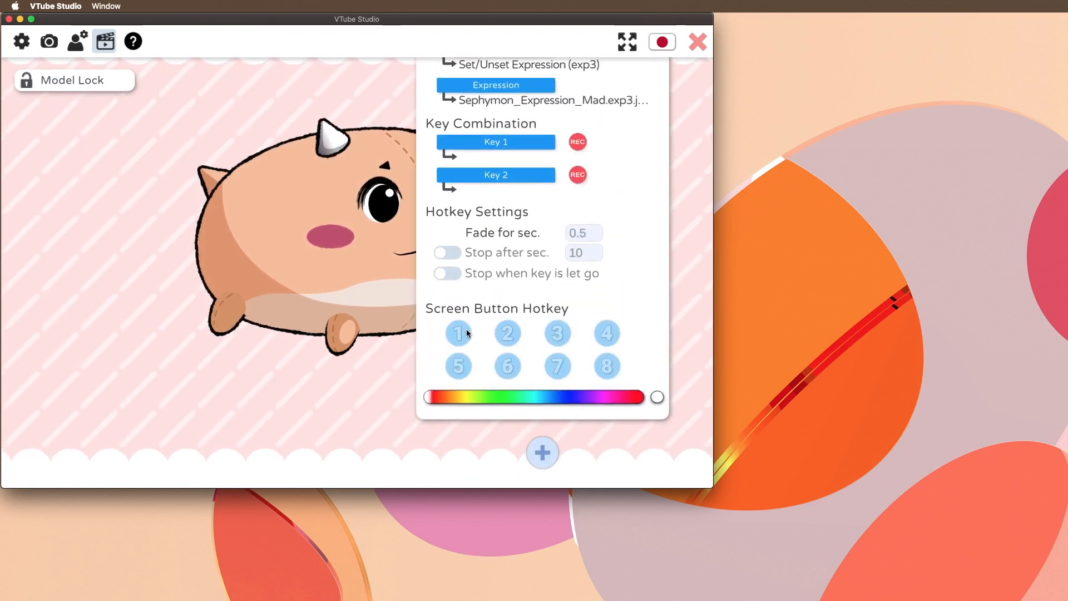
{"action": "left_click", "coordinate": [458, 333]}
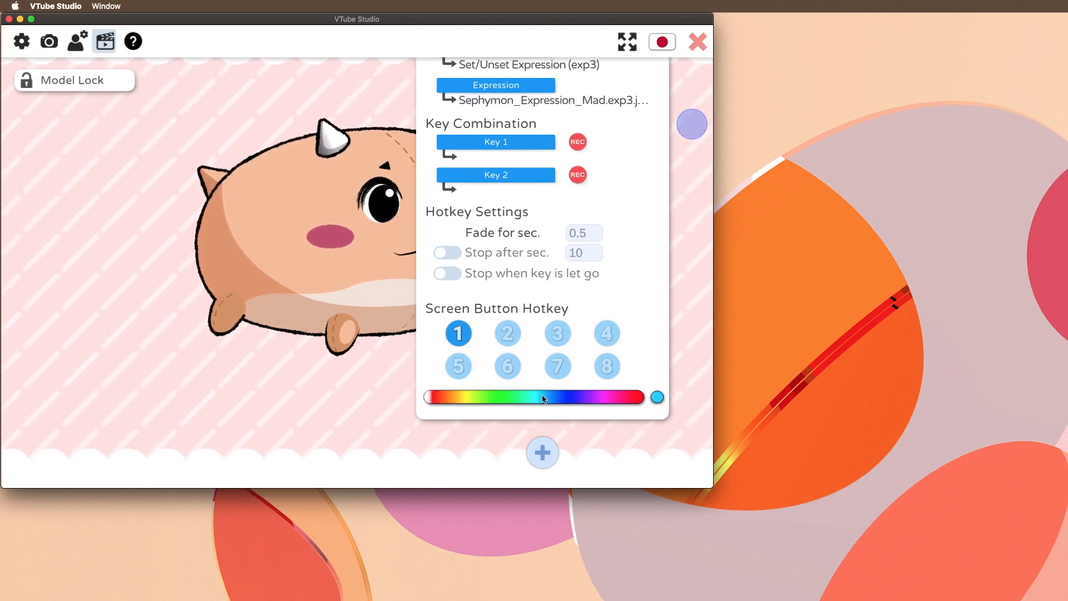
{"action": "left_click_drag", "start_coordinate": [657, 398], "coordinate": [427, 398]}
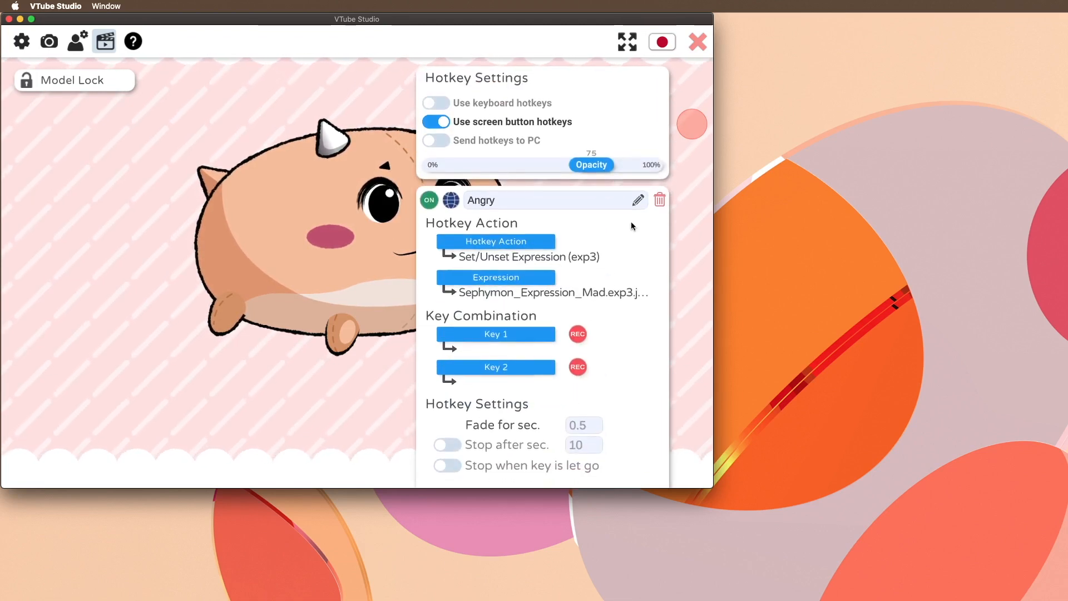
{"action": "left_click", "coordinate": [697, 42]}
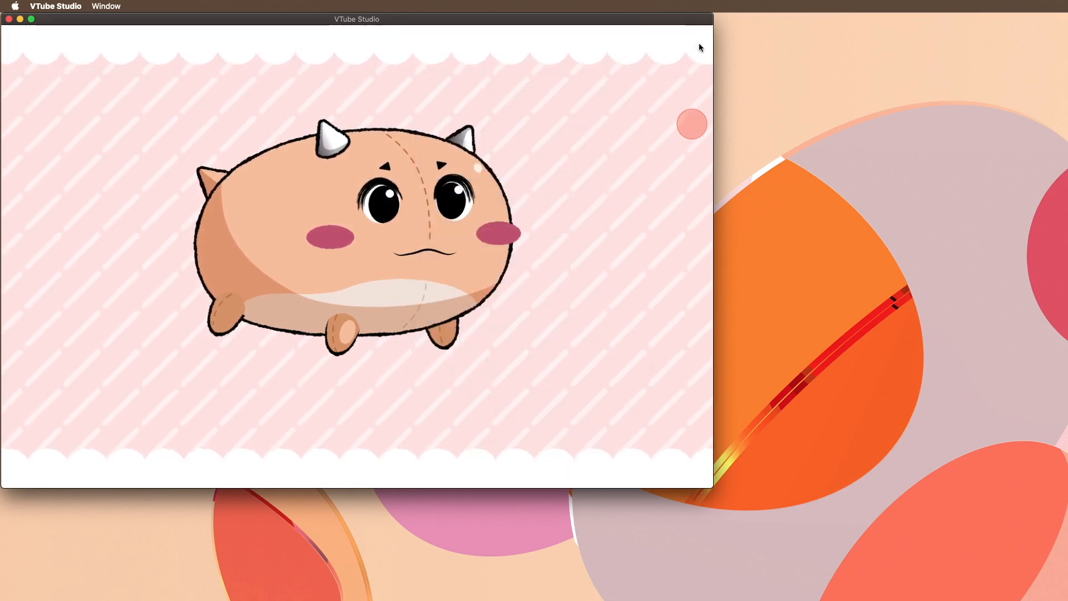